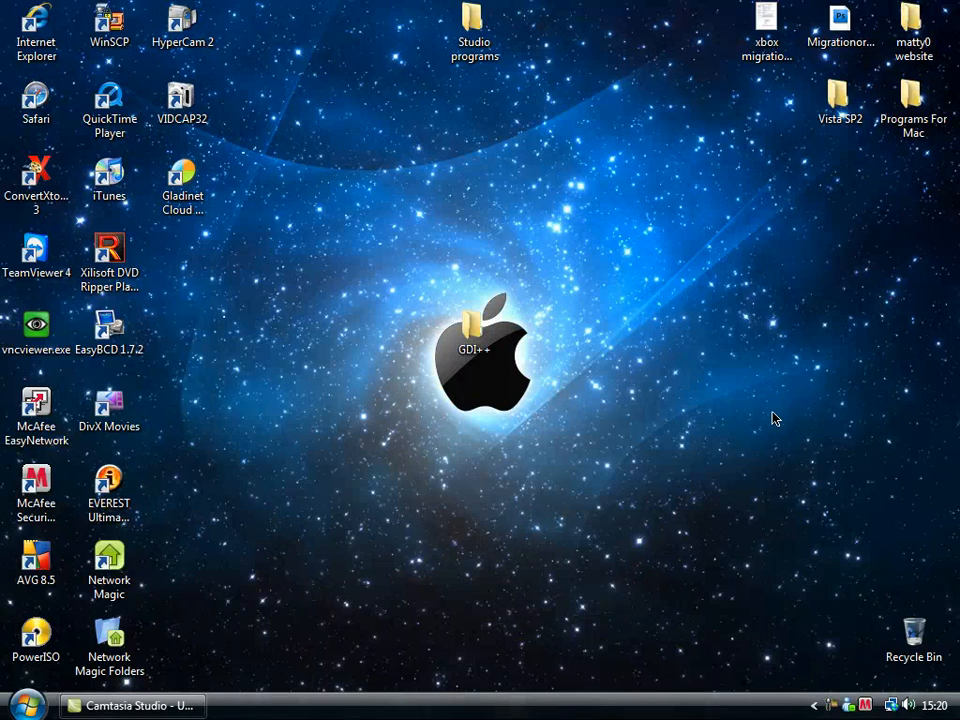
mouse_move(763, 428)
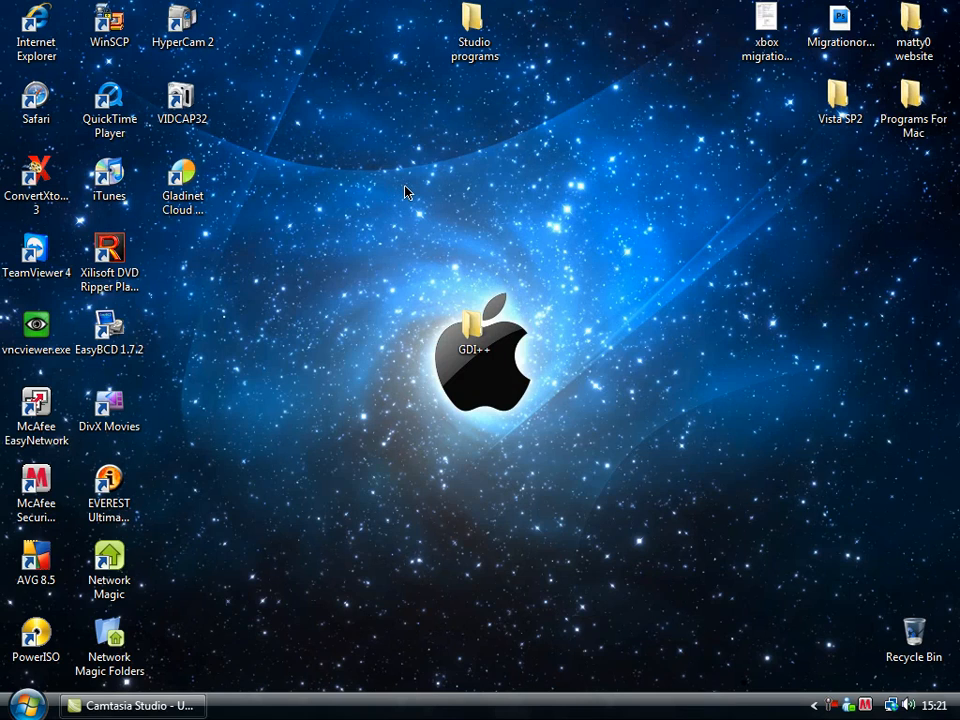
mouse_move(568, 363)
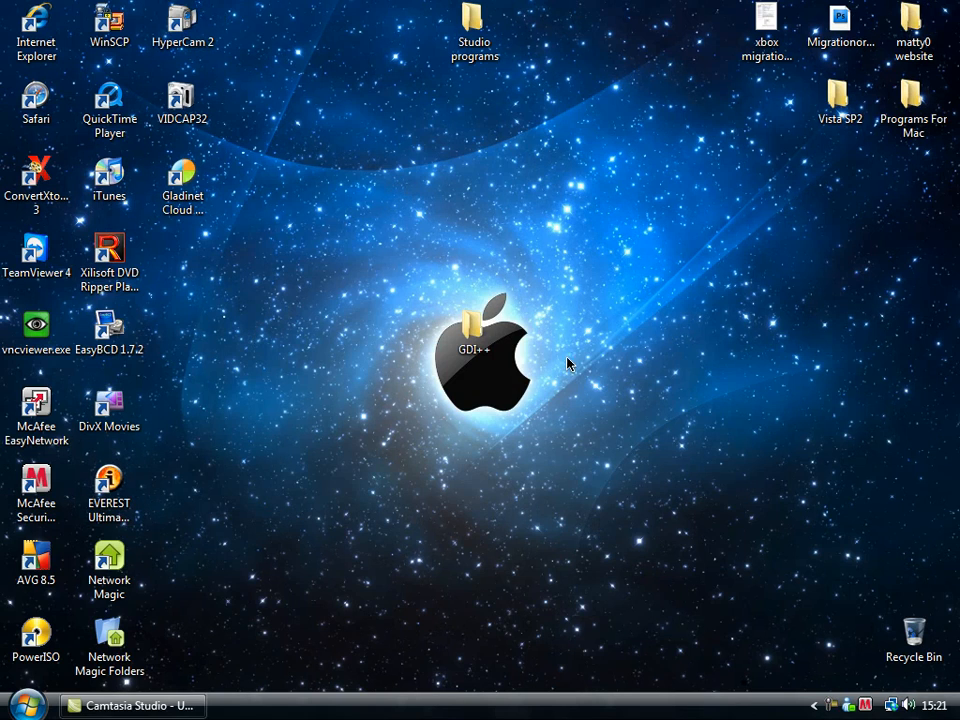
mouse_move(575, 320)
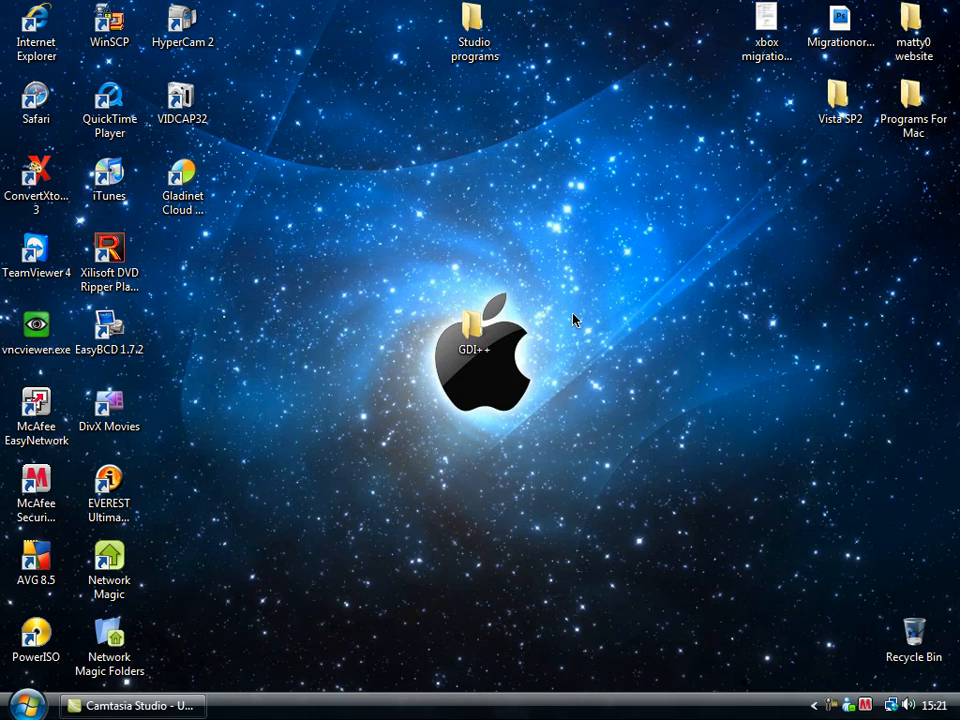
mouse_move(803, 155)
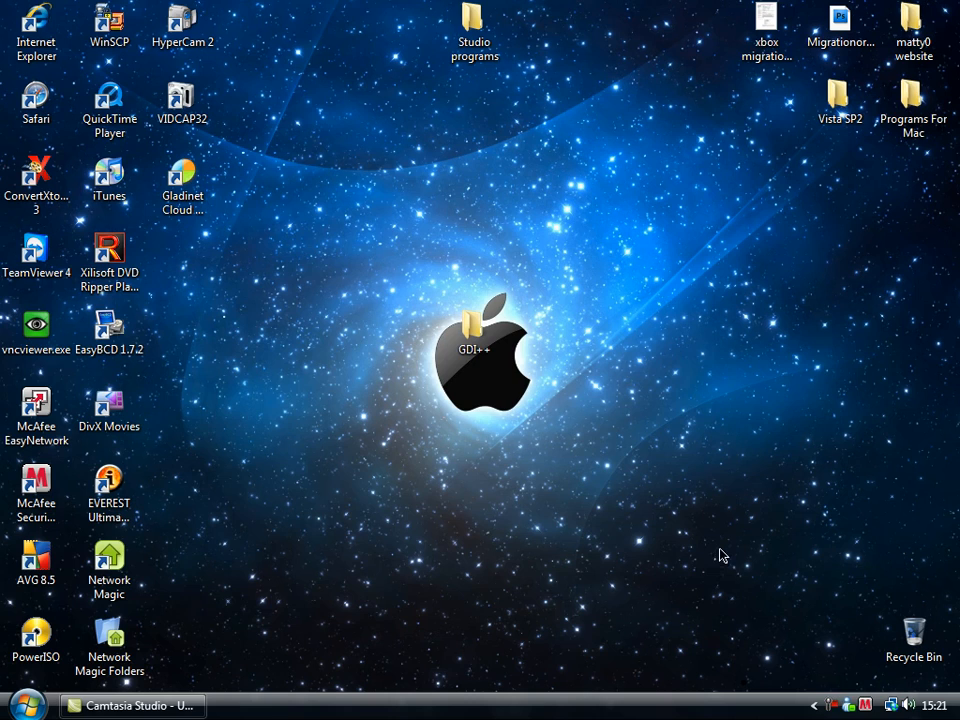
mouse_move(445, 260)
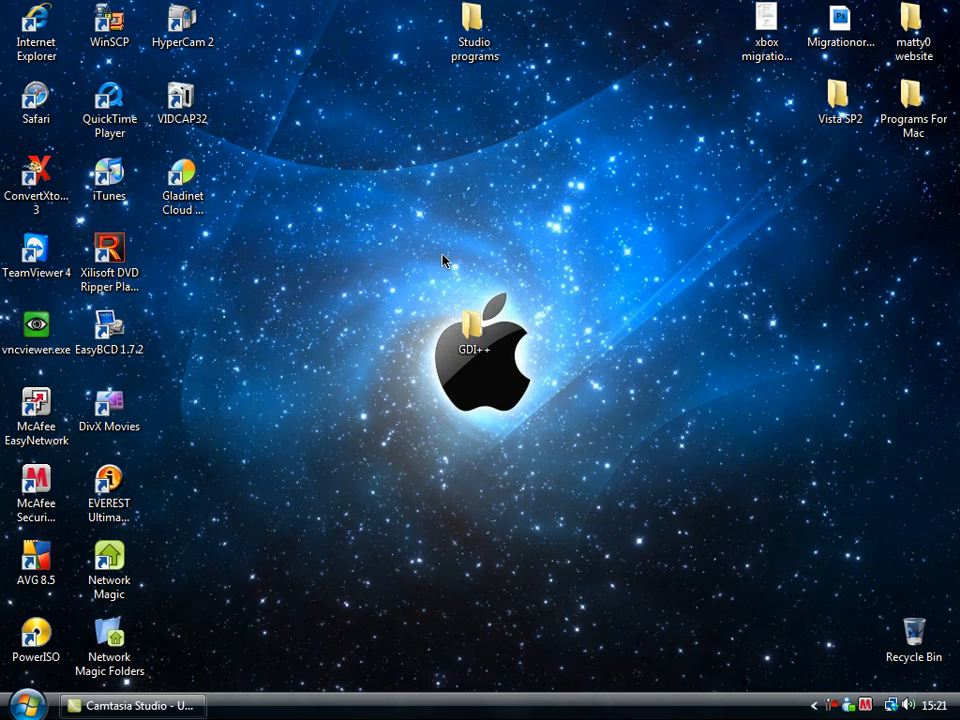
mouse_move(324, 98)
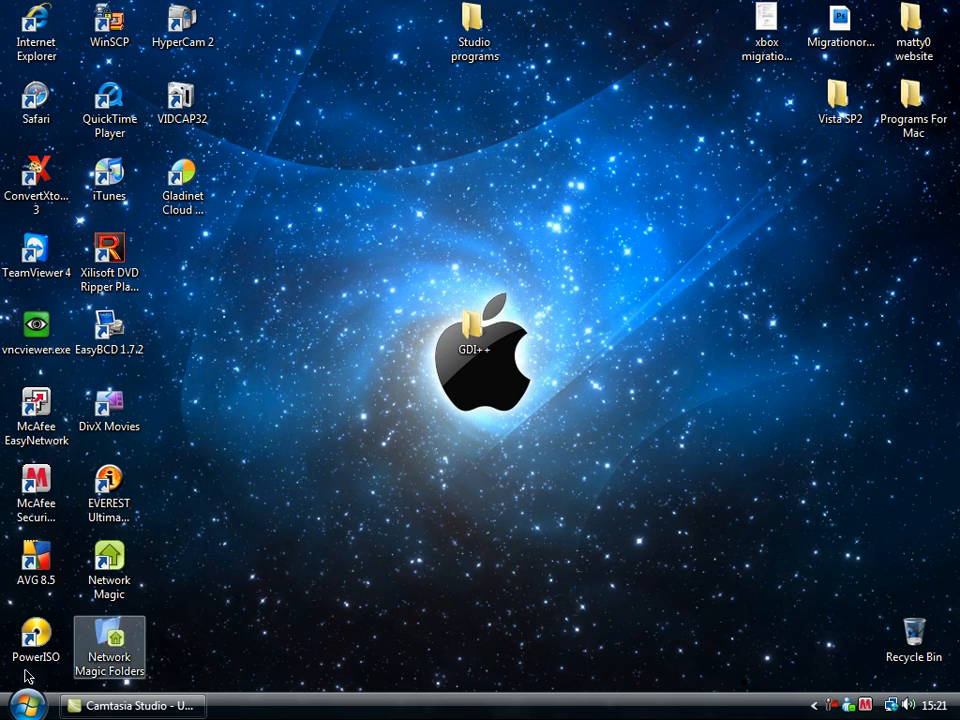
Open GDI++ > gdi++ v2 > GDI++ from the desktop and select gditray.exe.
click(25, 705)
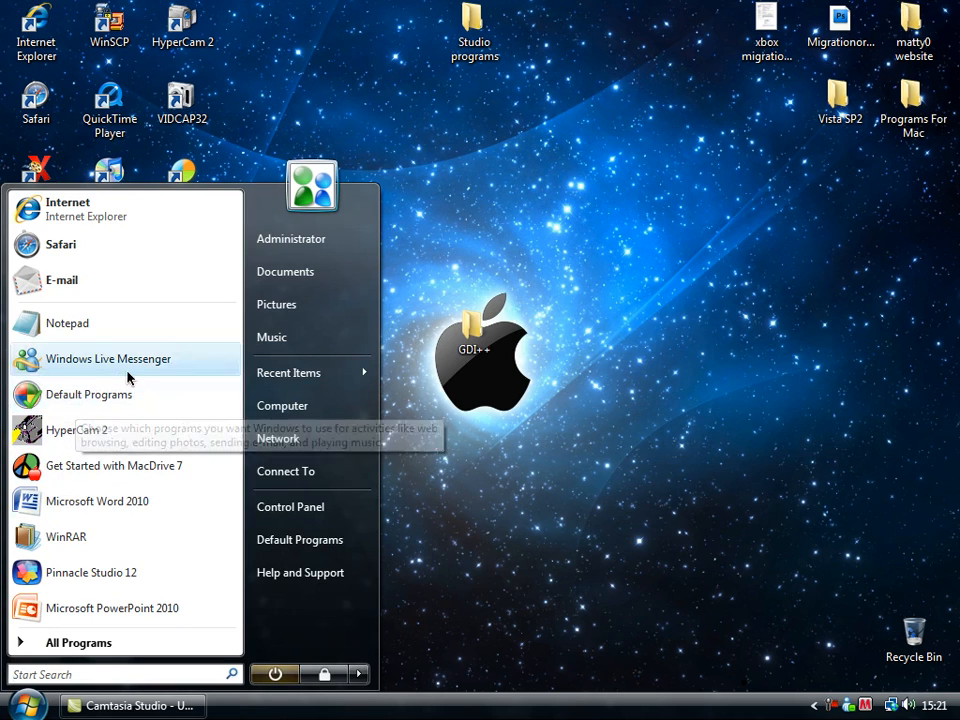
mouse_move(266, 564)
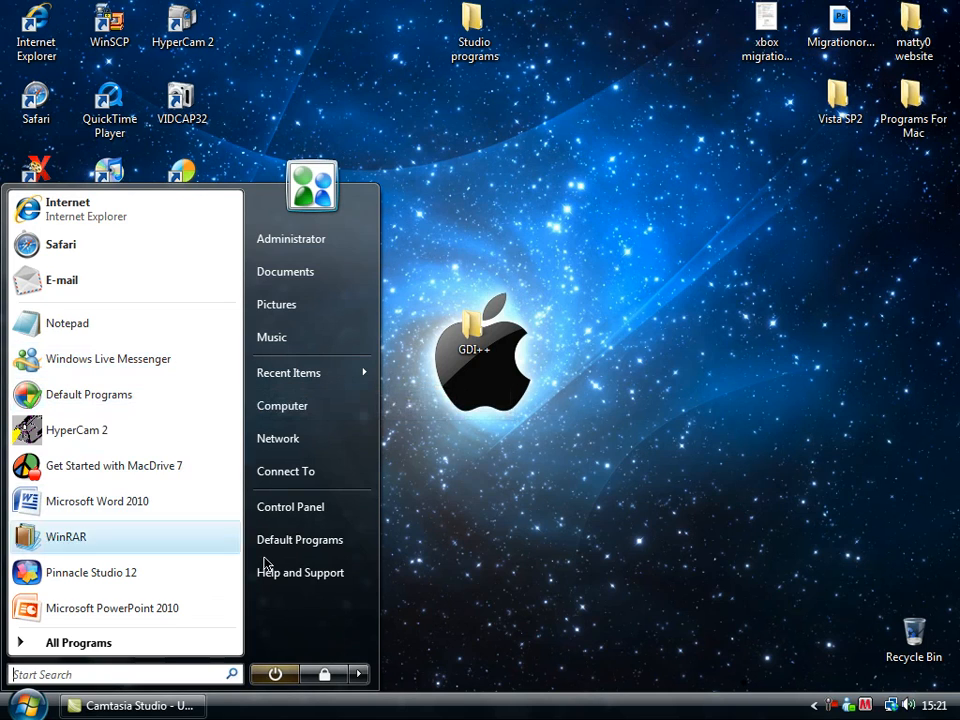
click(640, 533)
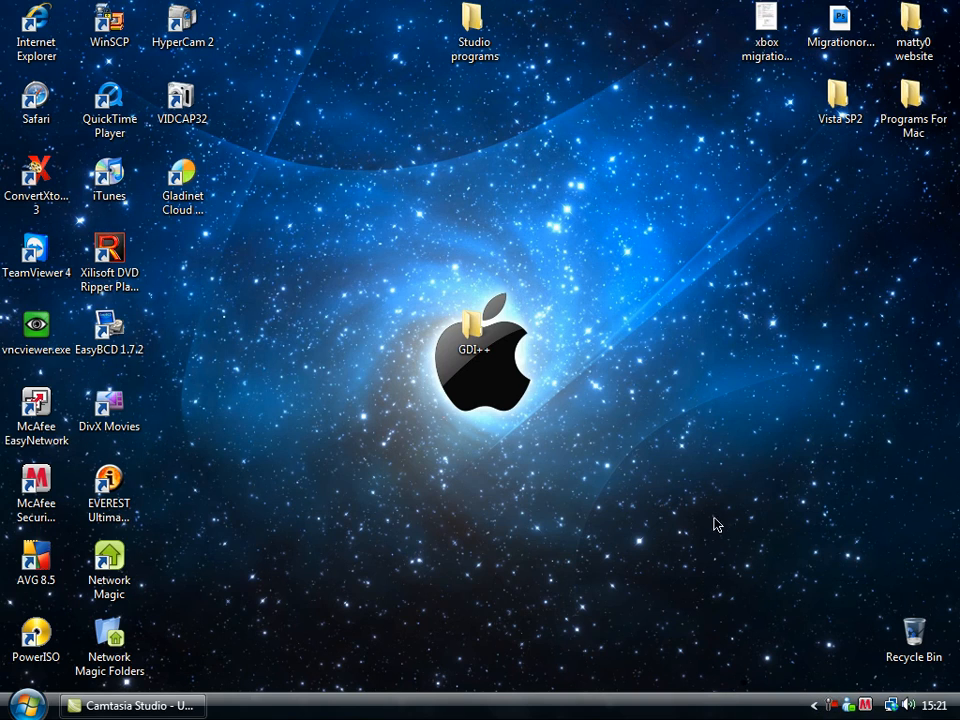
mouse_move(592, 350)
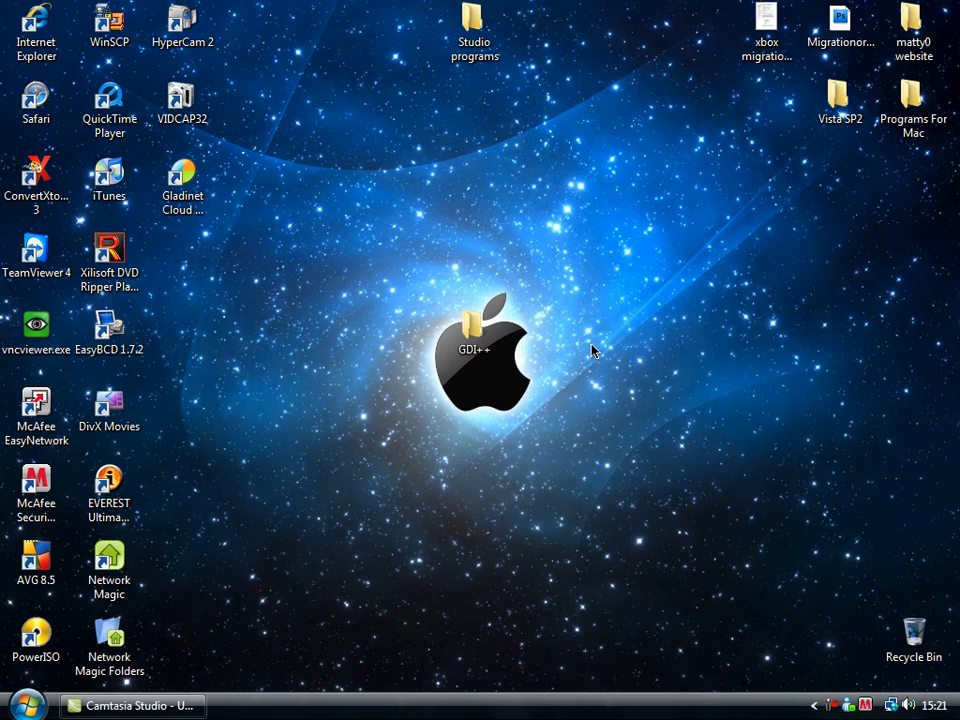
mouse_move(487, 345)
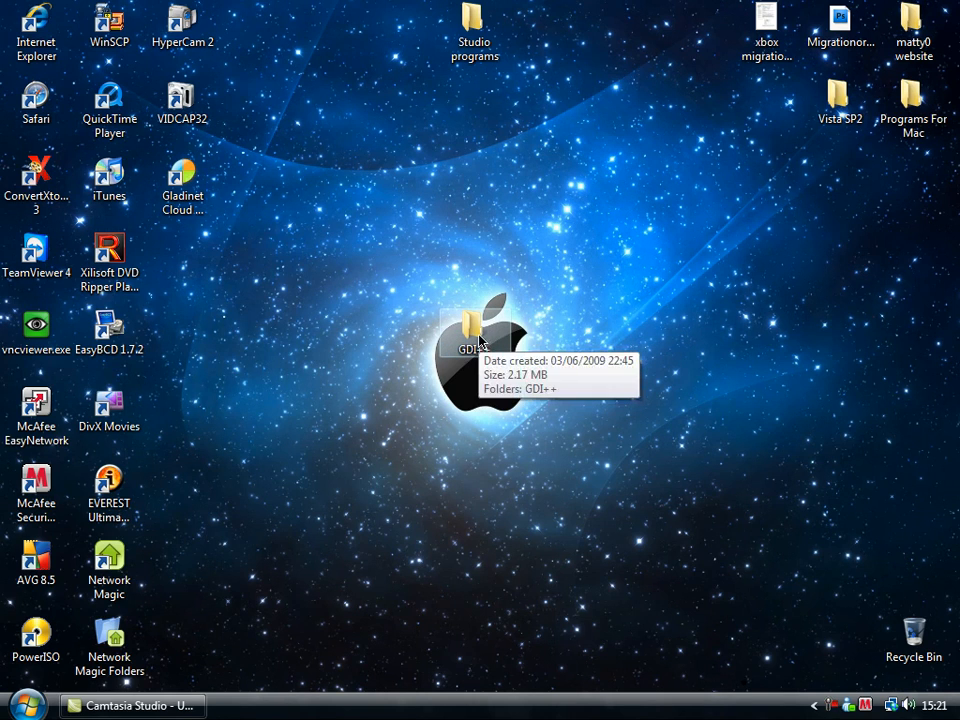
mouse_move(480, 335)
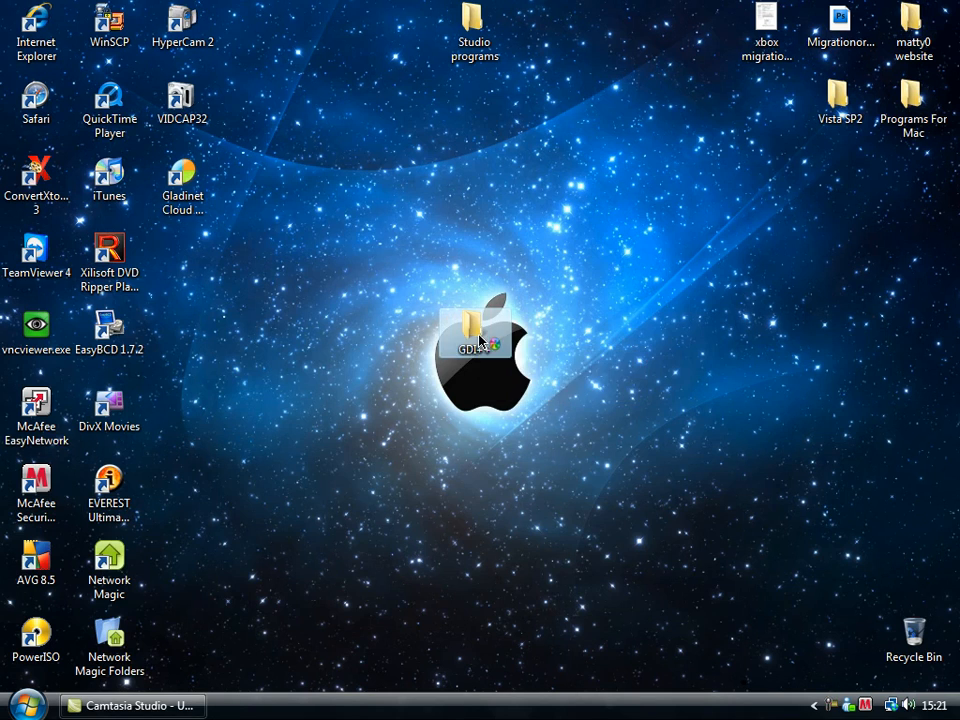
double_click(478, 330)
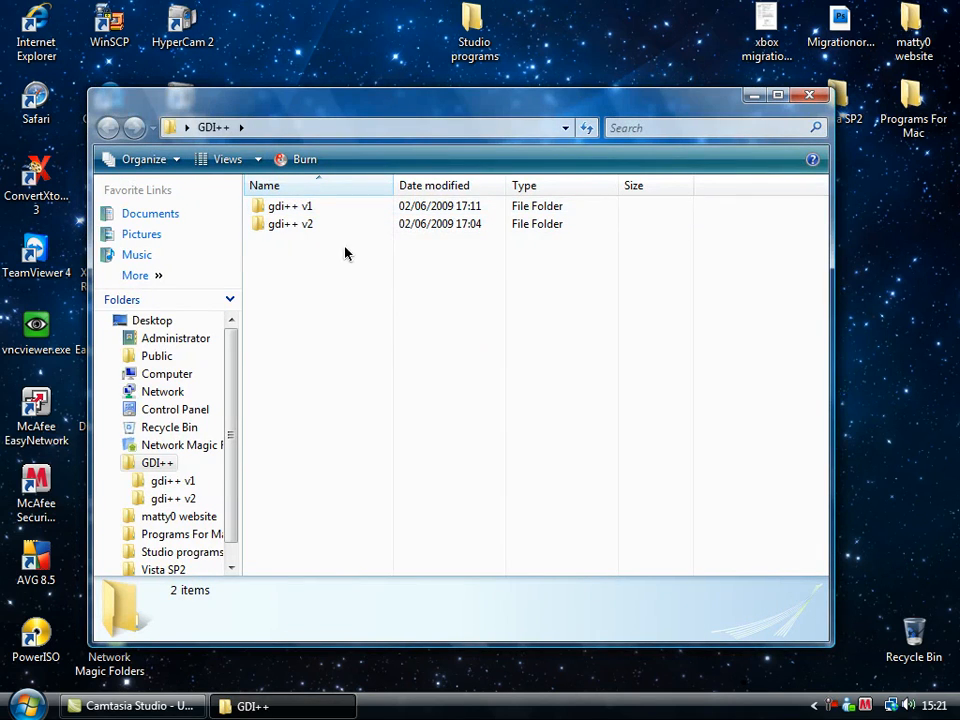
mouse_move(372, 209)
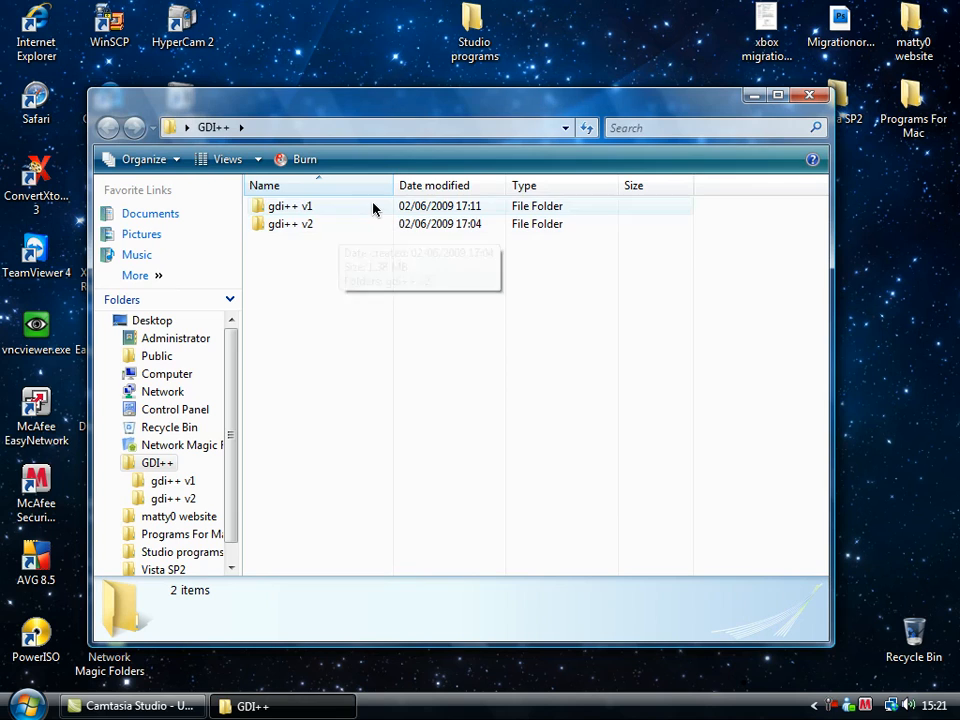
mouse_move(335, 224)
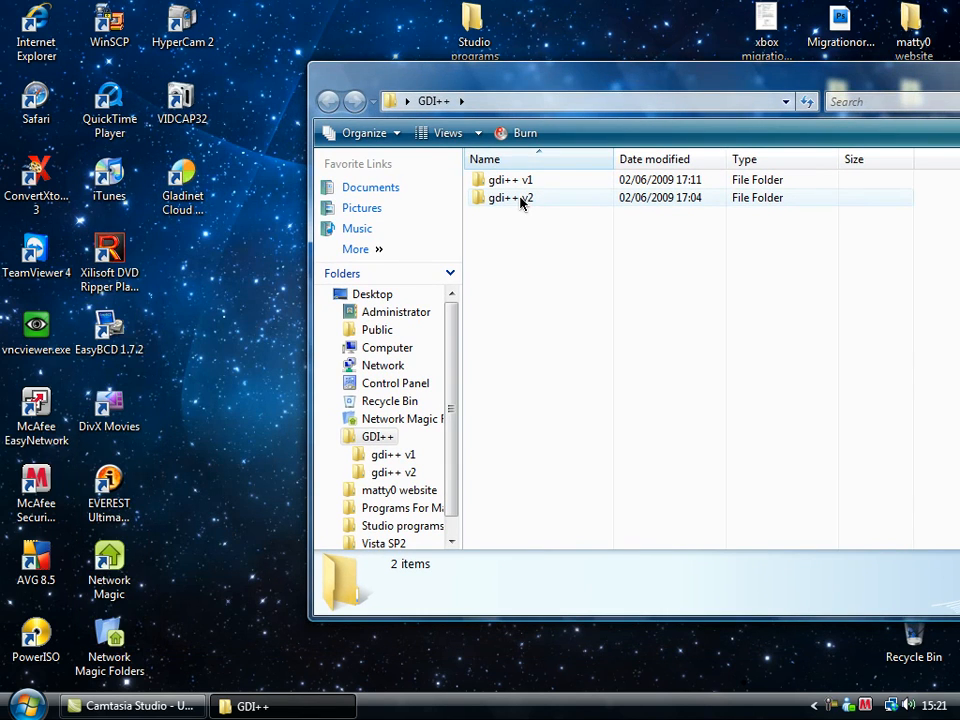
double_click(510, 197)
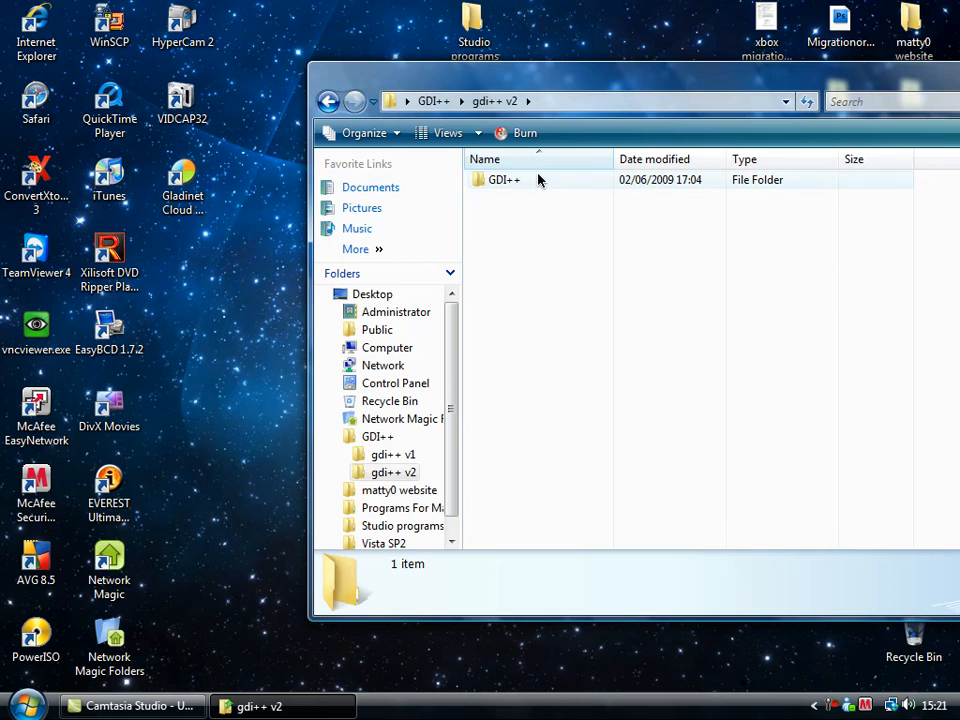
double_click(504, 179)
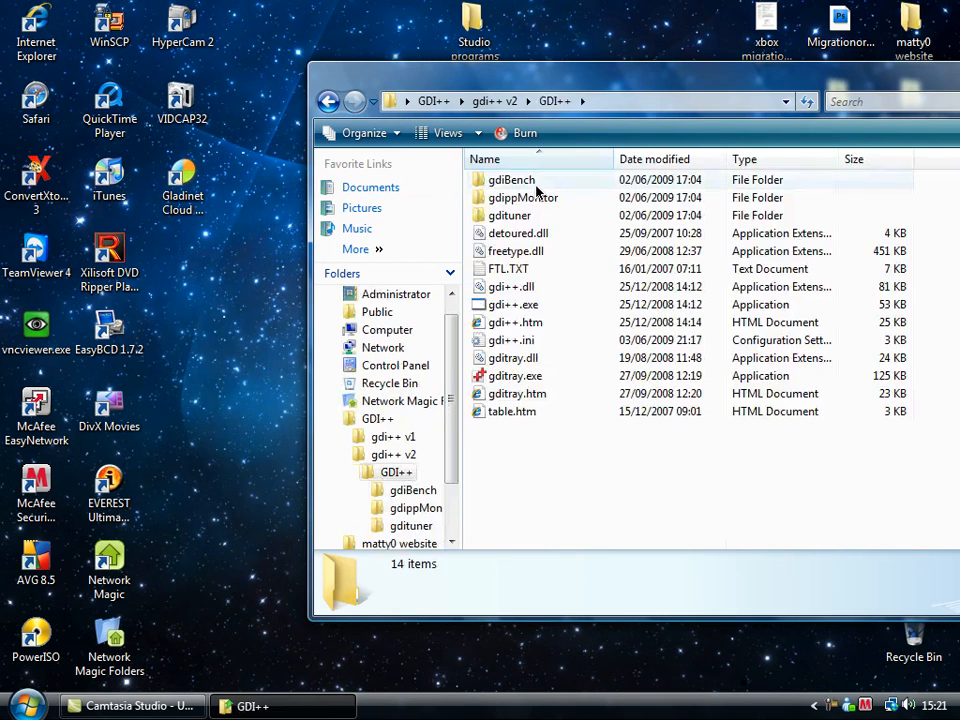
mouse_move(560, 398)
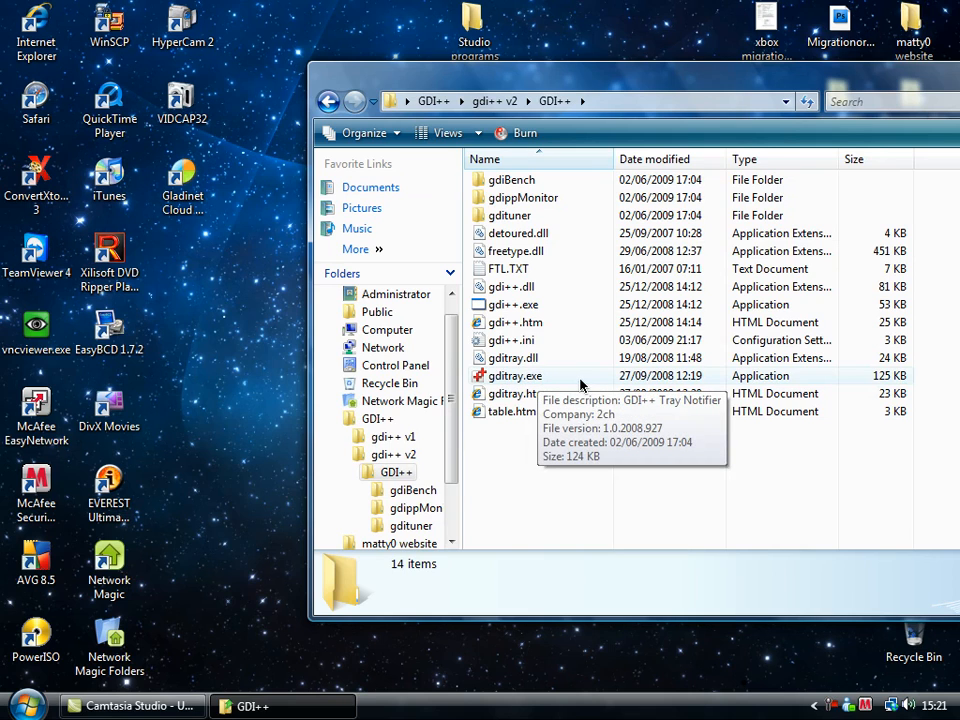
click(515, 375)
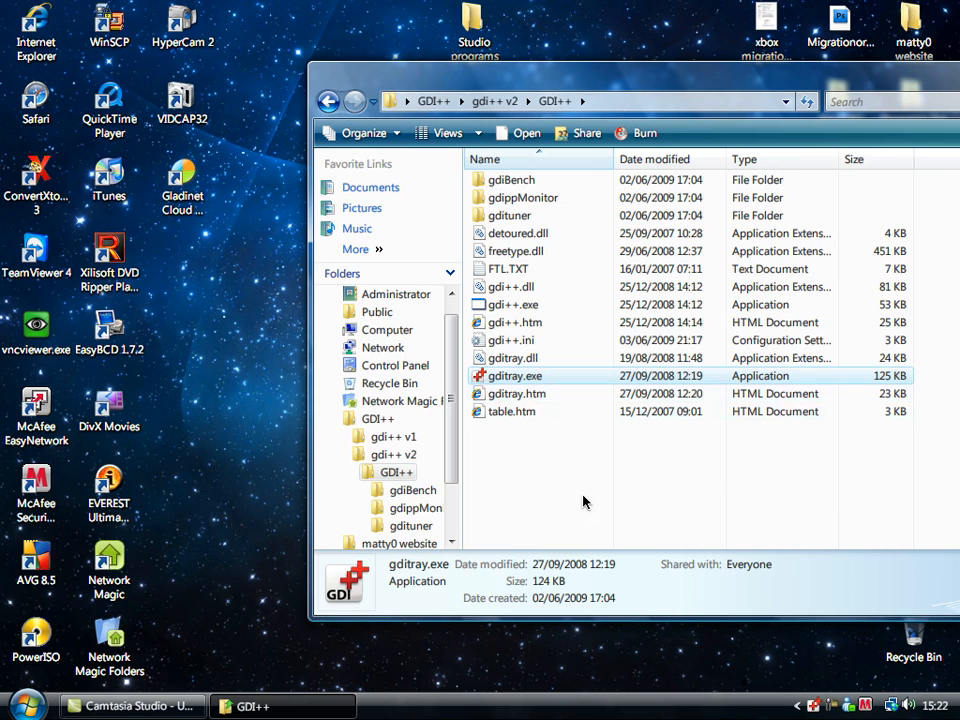
mouse_move(512, 197)
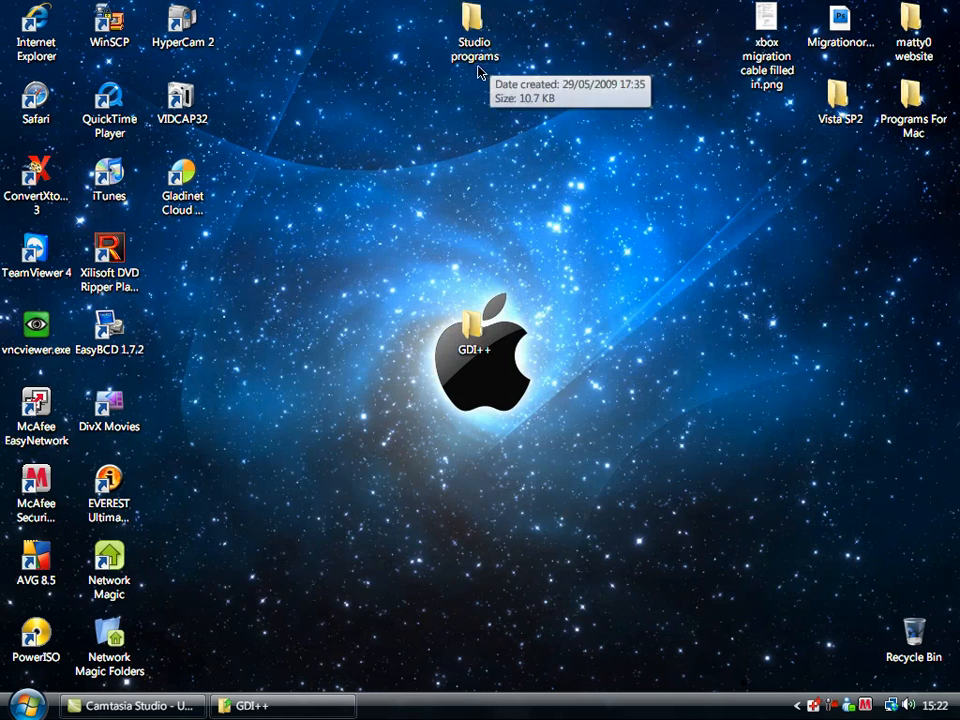
Open the Start menu to reach Internet Explorer.
click(20, 705)
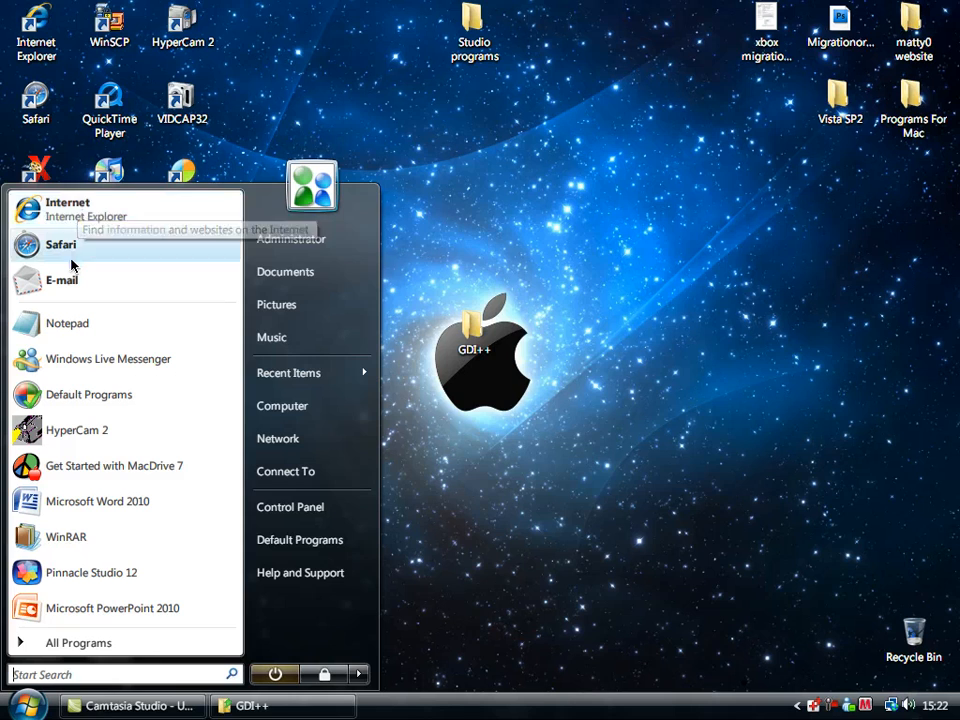
mouse_move(299, 539)
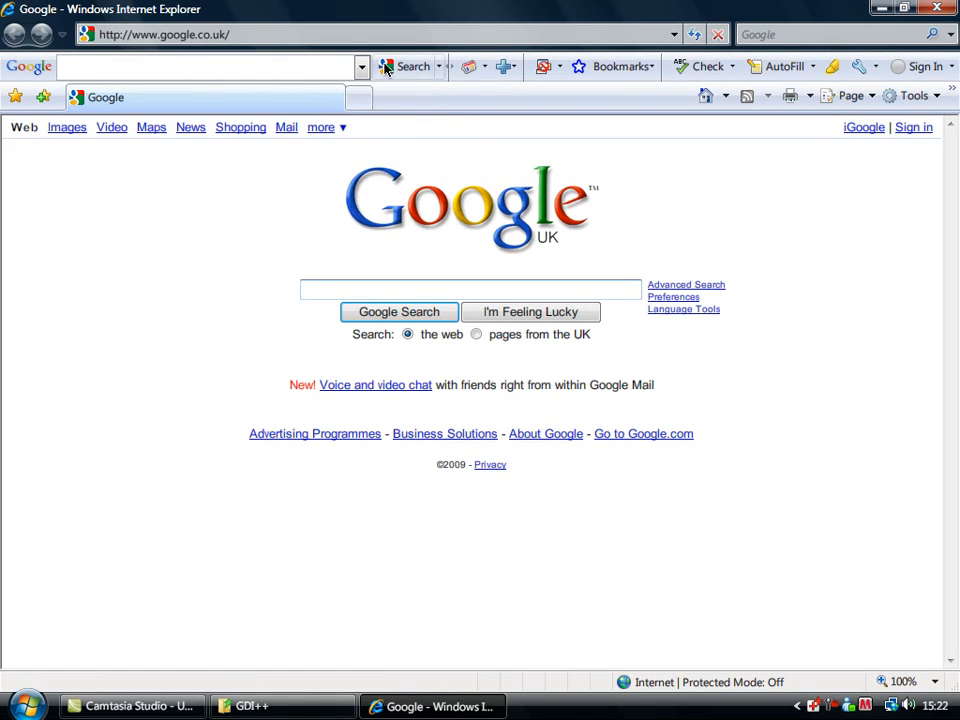
mouse_move(520, 217)
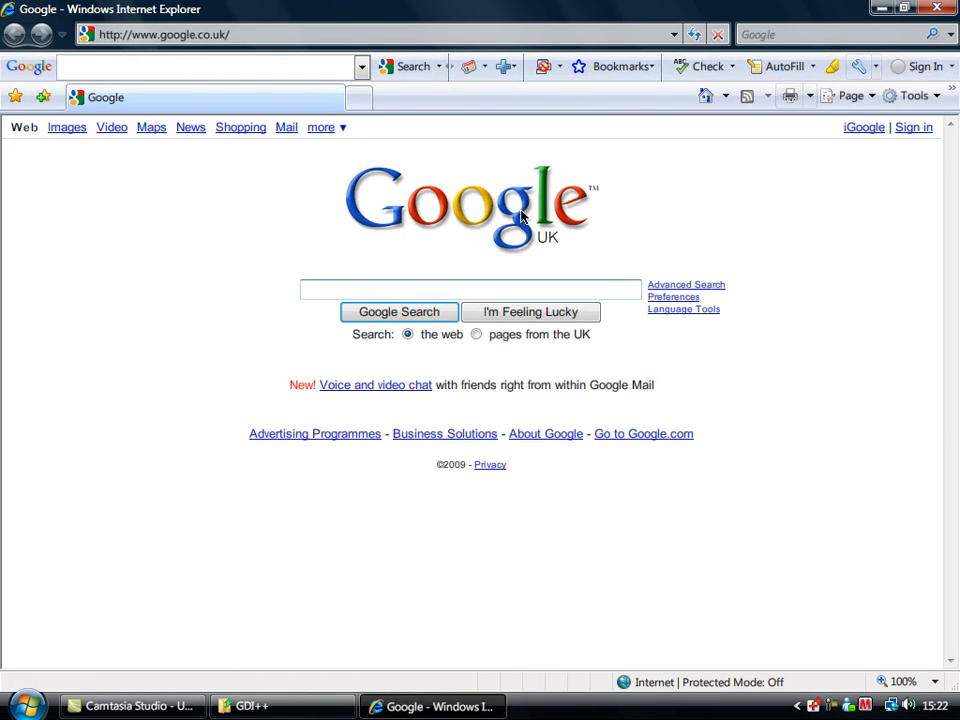
mouse_move(955, 297)
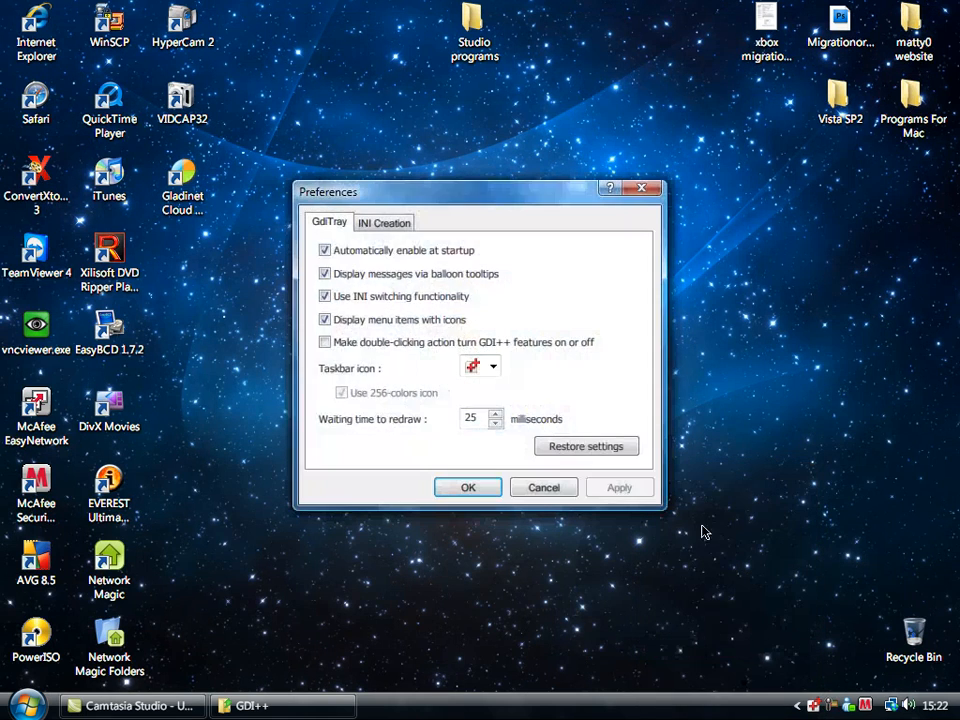
mouse_move(537, 470)
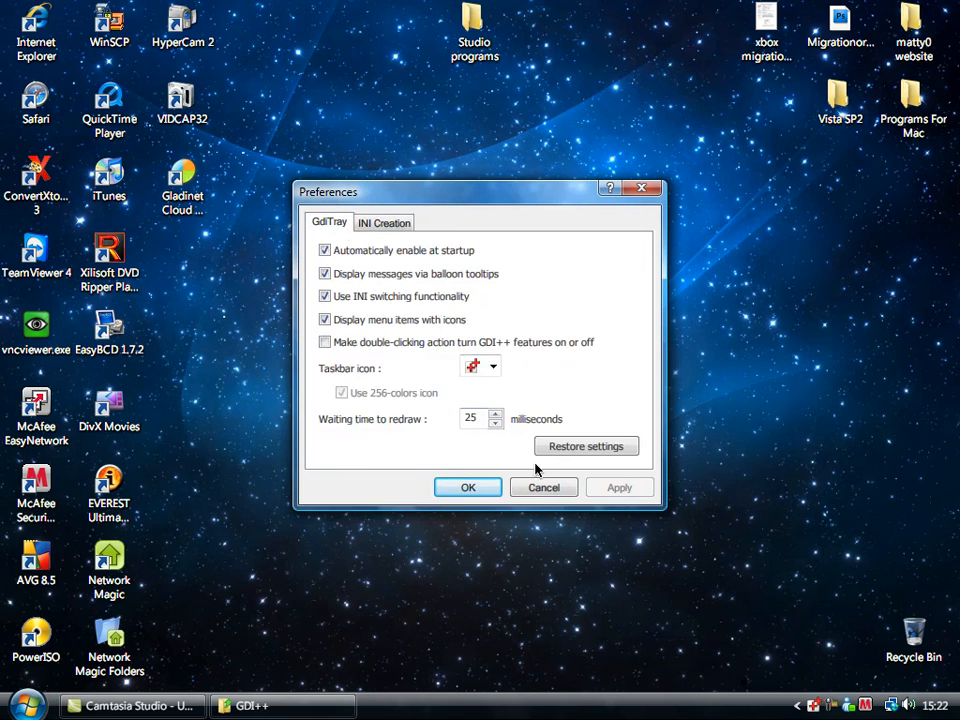
mouse_move(543, 487)
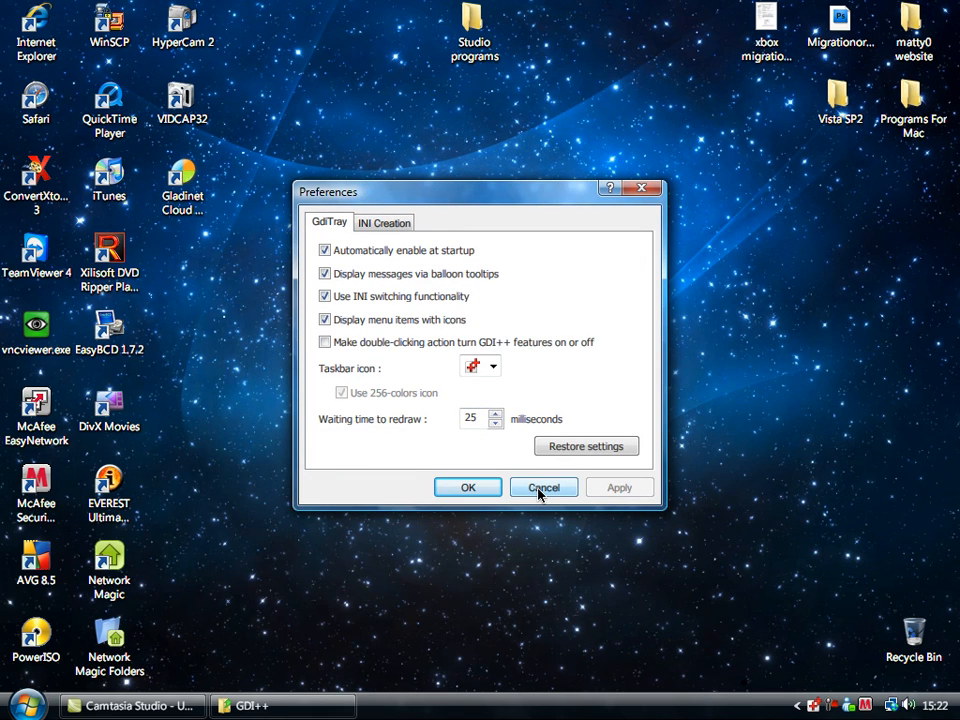
click(543, 487)
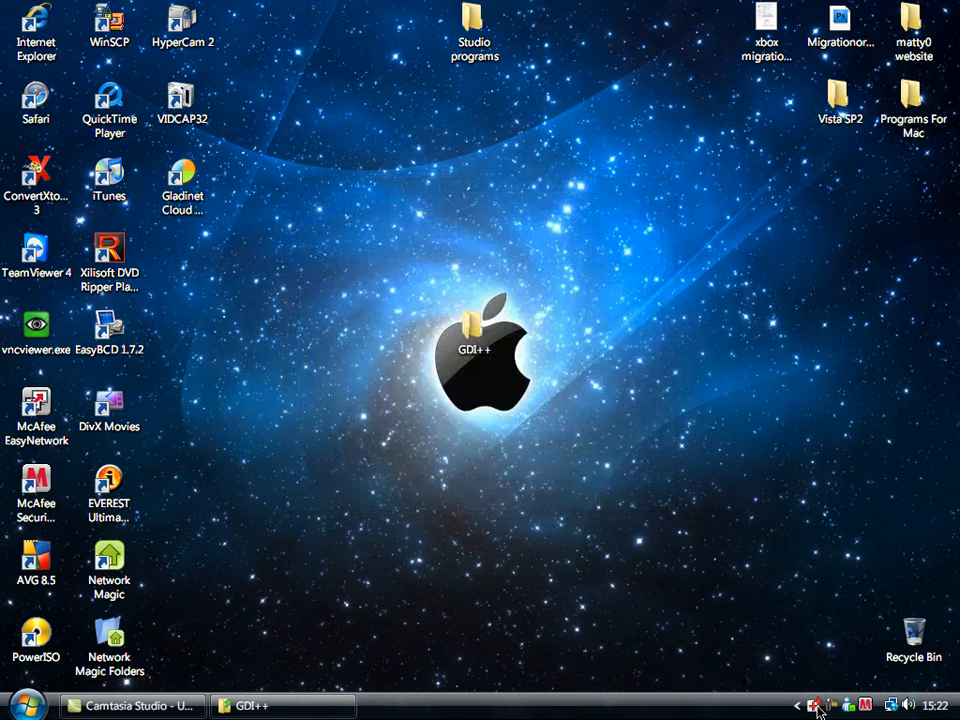
mouse_move(755, 574)
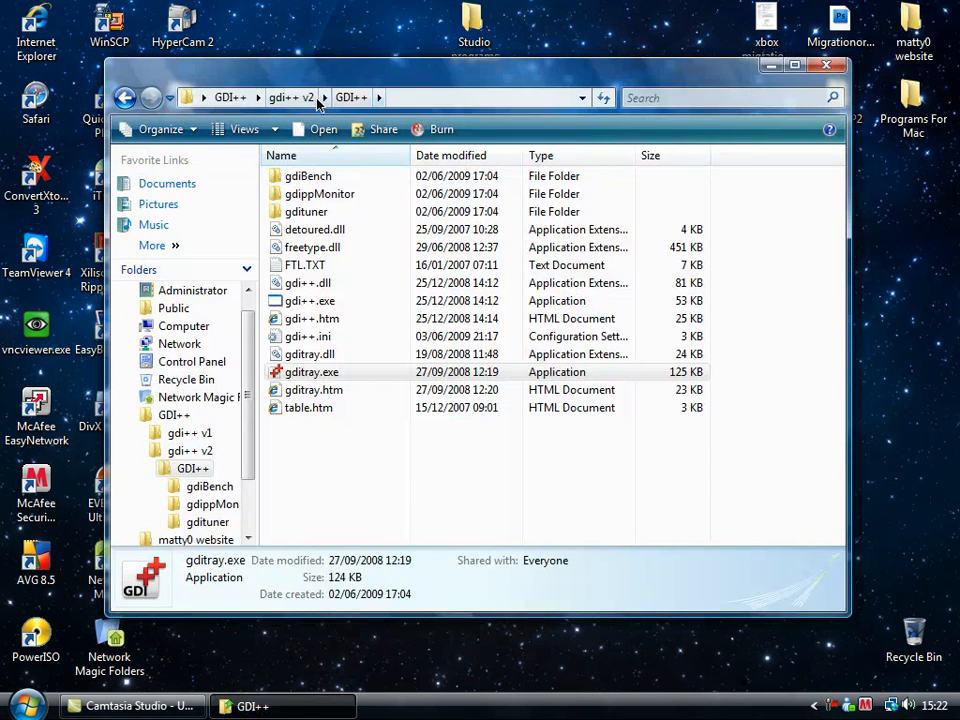
Run gditray.exe from the gdi++ v1 folder, then close the folder window.
click(230, 97)
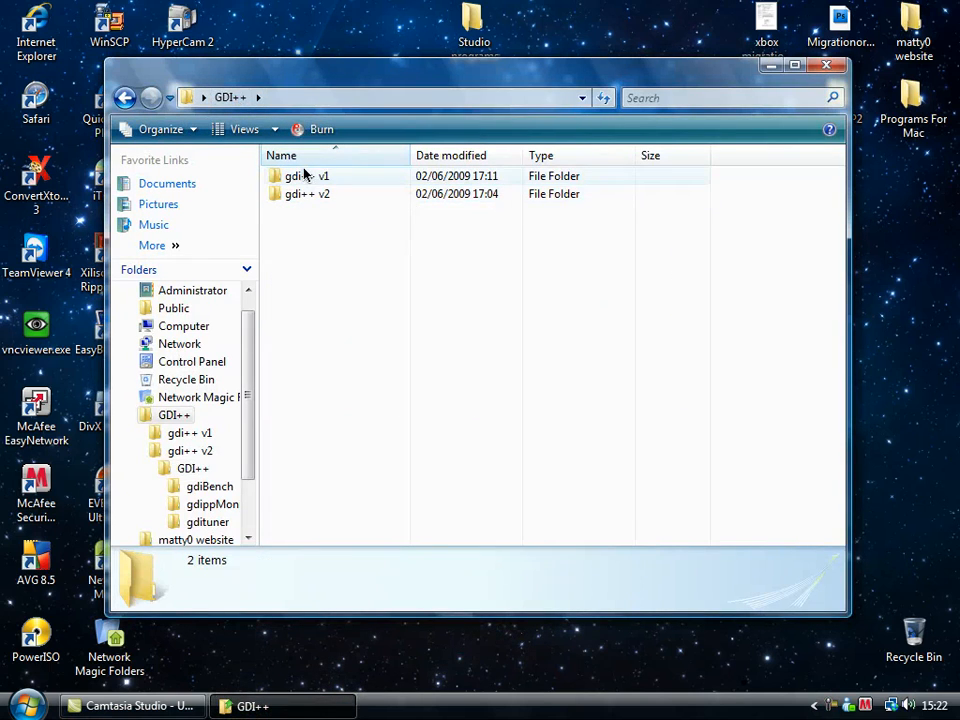
double_click(307, 175)
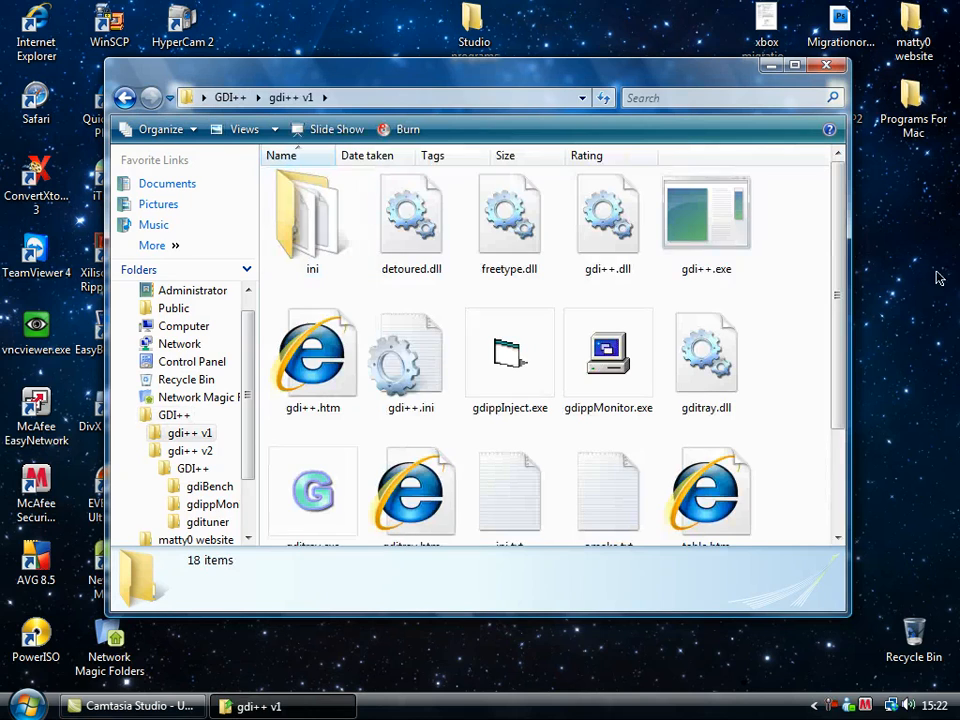
scroll(down, 3)
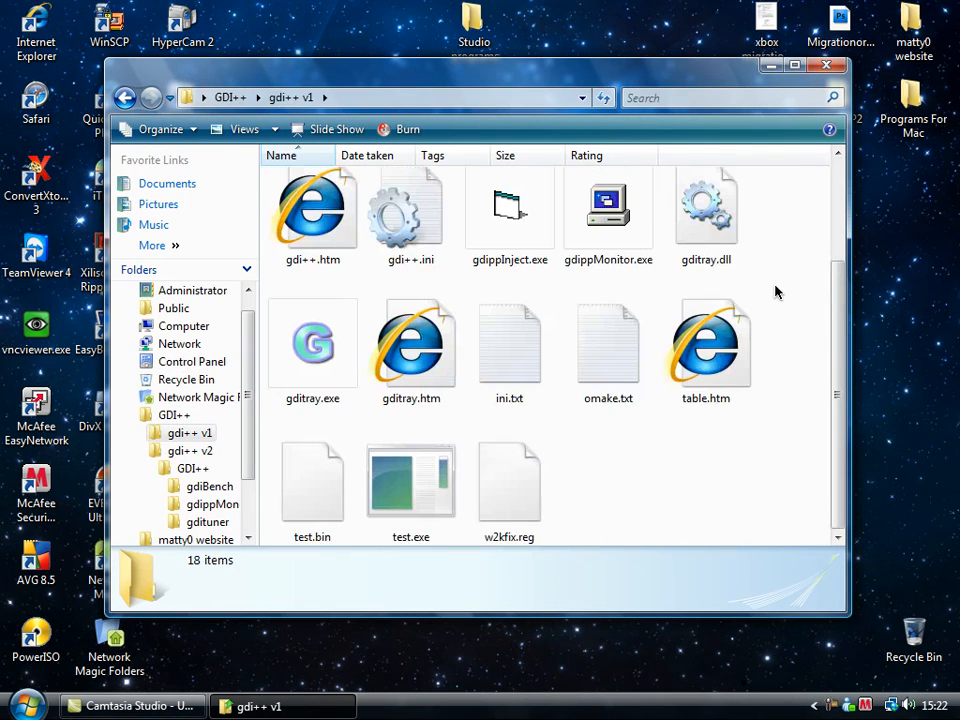
mouse_move(313, 343)
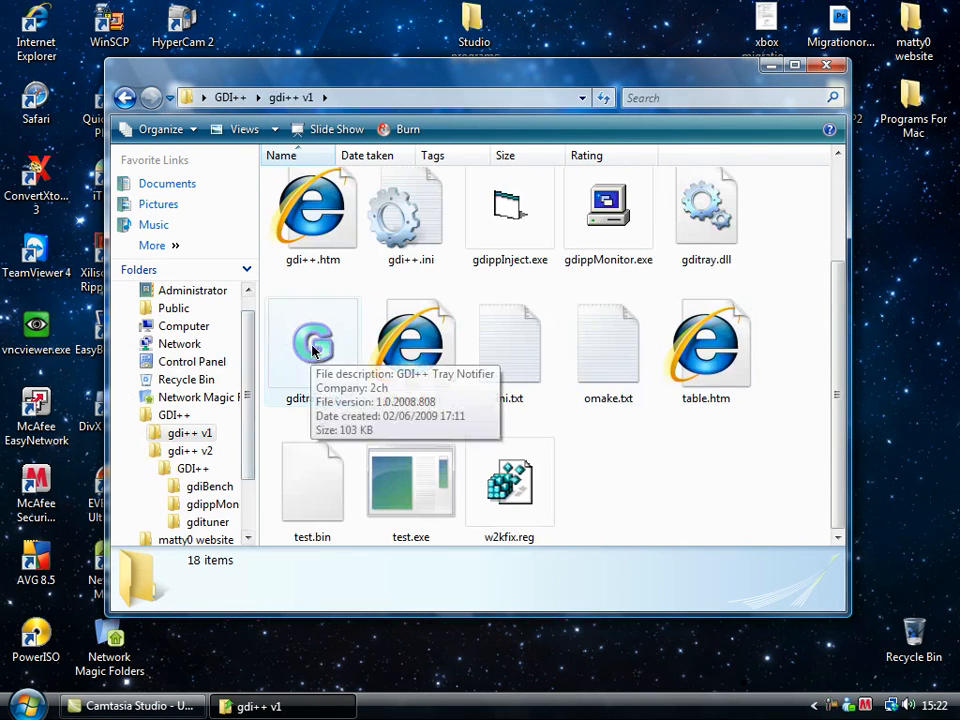
click(312, 345)
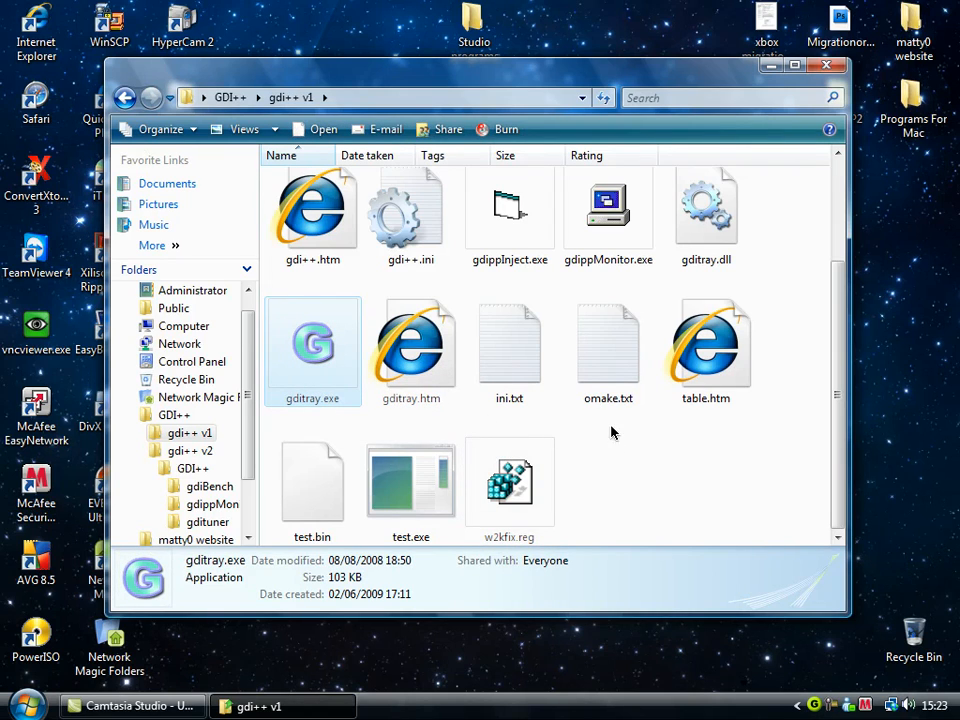
mouse_move(577, 432)
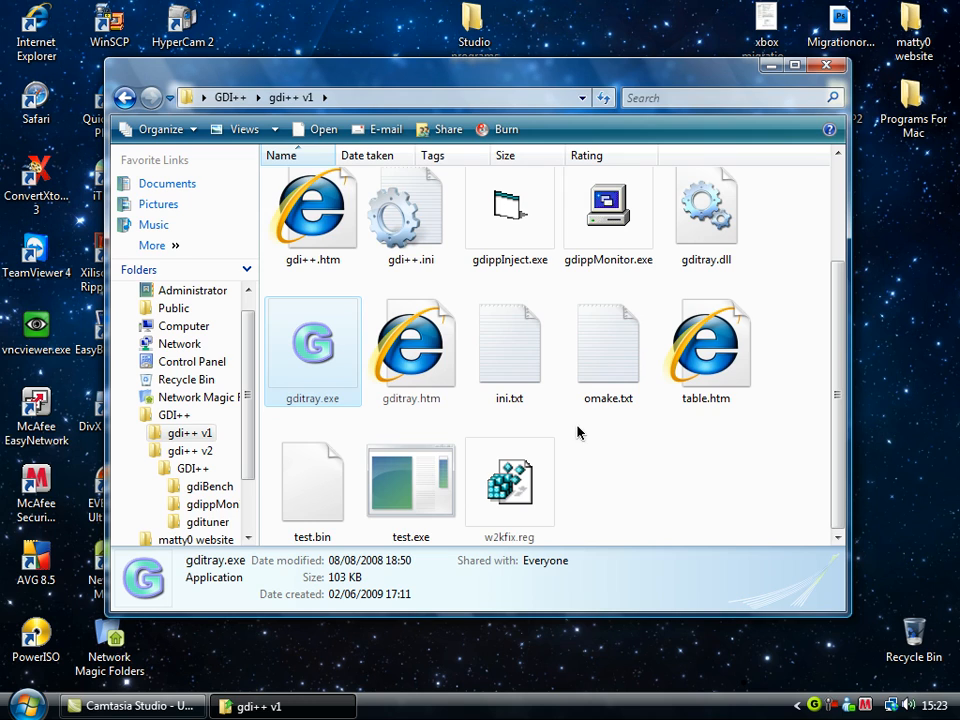
mouse_move(387, 393)
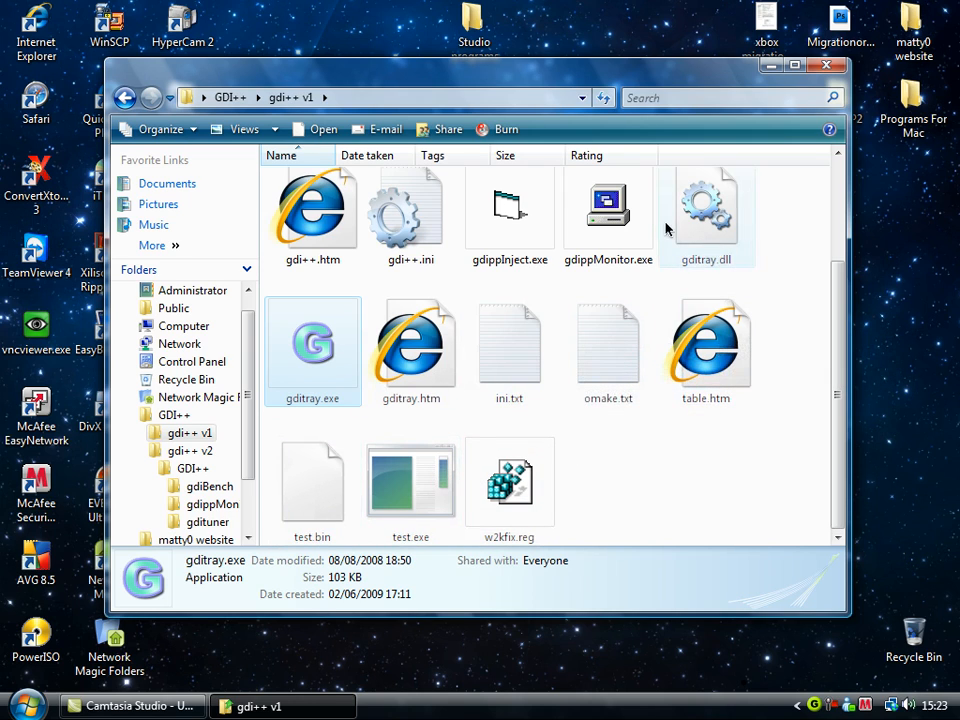
scroll(up, 3)
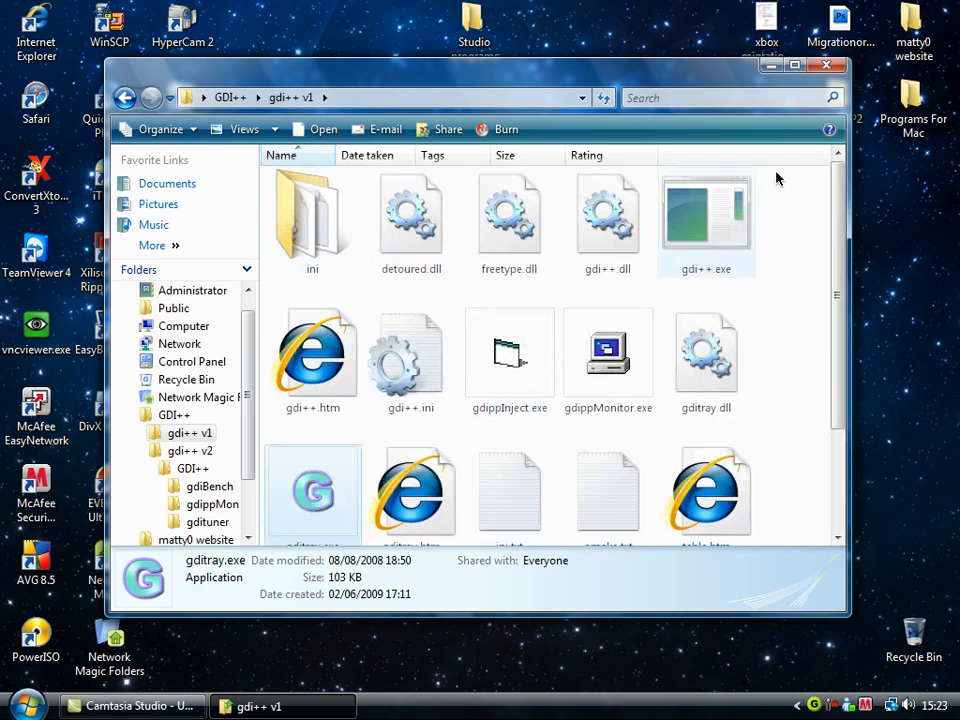
click(825, 65)
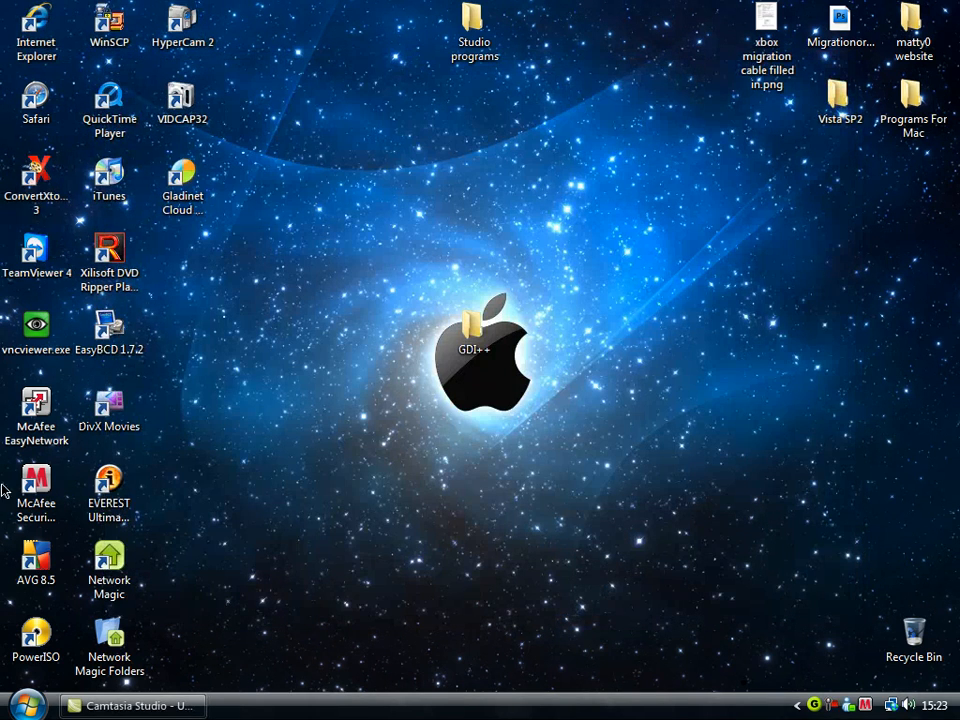
mouse_move(360, 383)
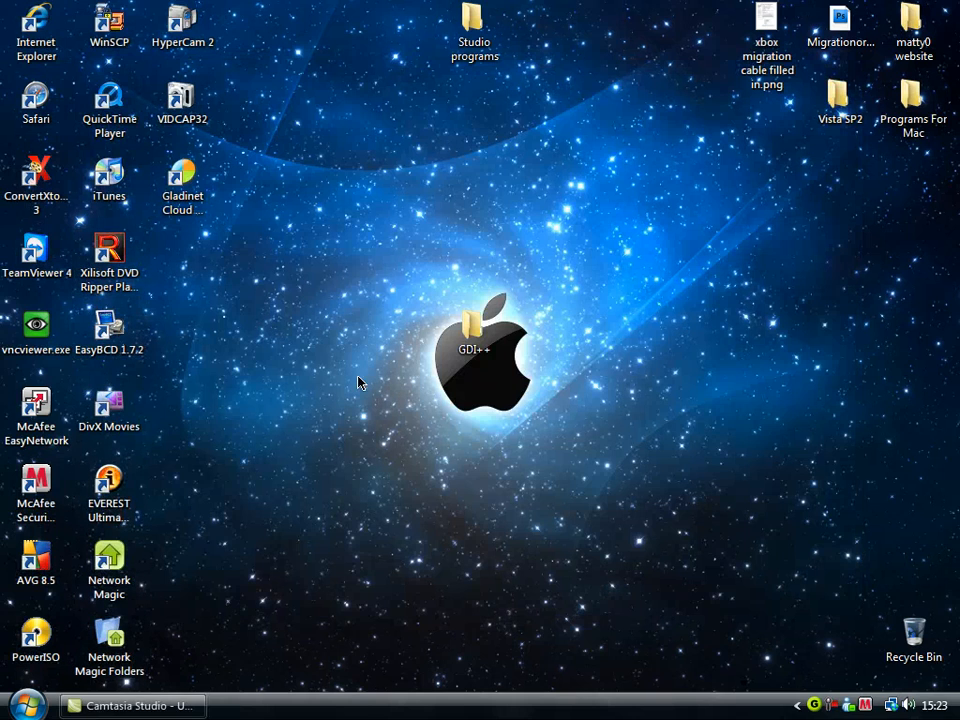
mouse_move(158, 473)
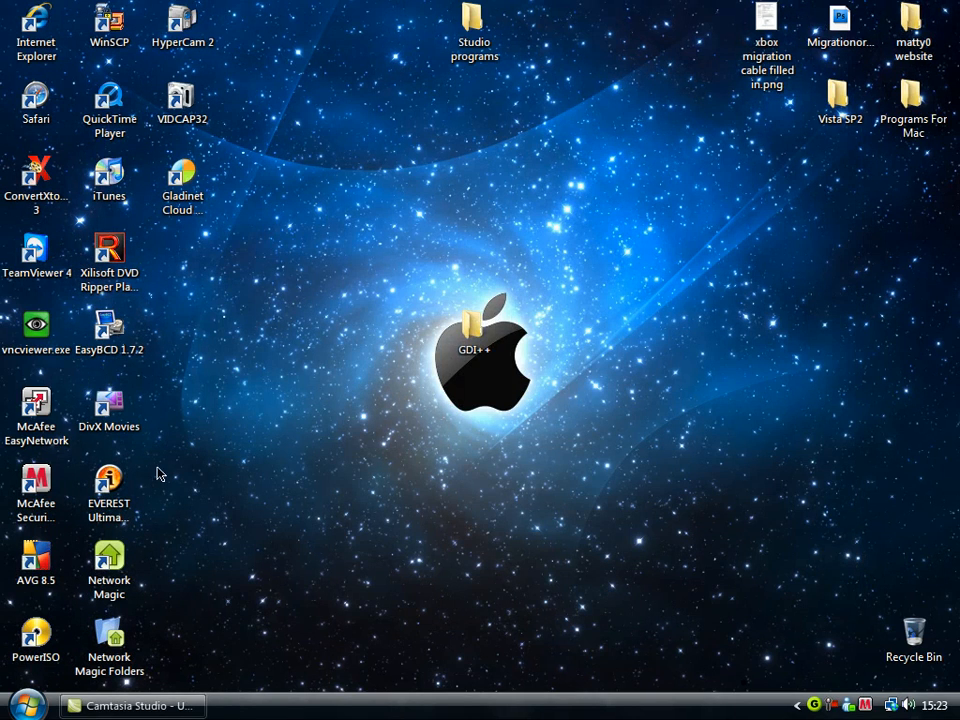
click(27, 705)
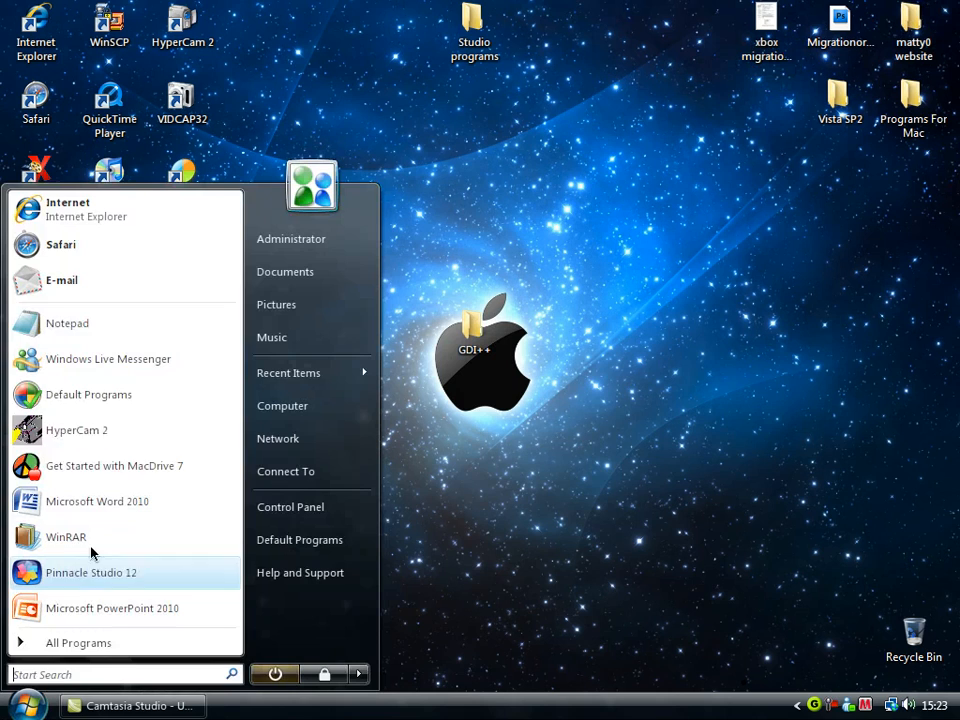
mouse_move(131, 209)
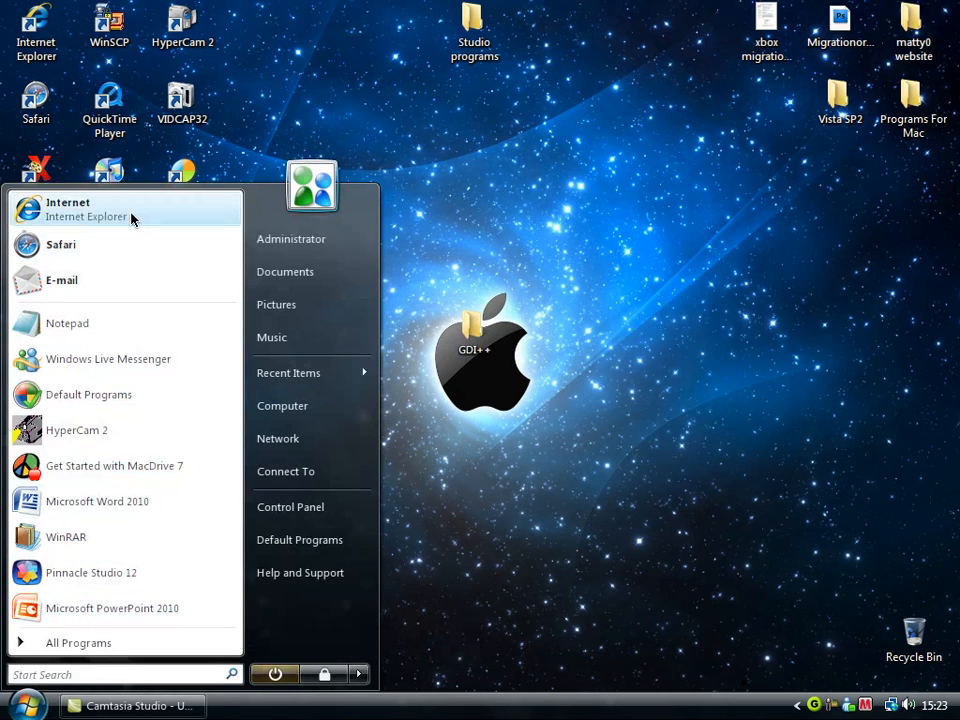
click(68, 209)
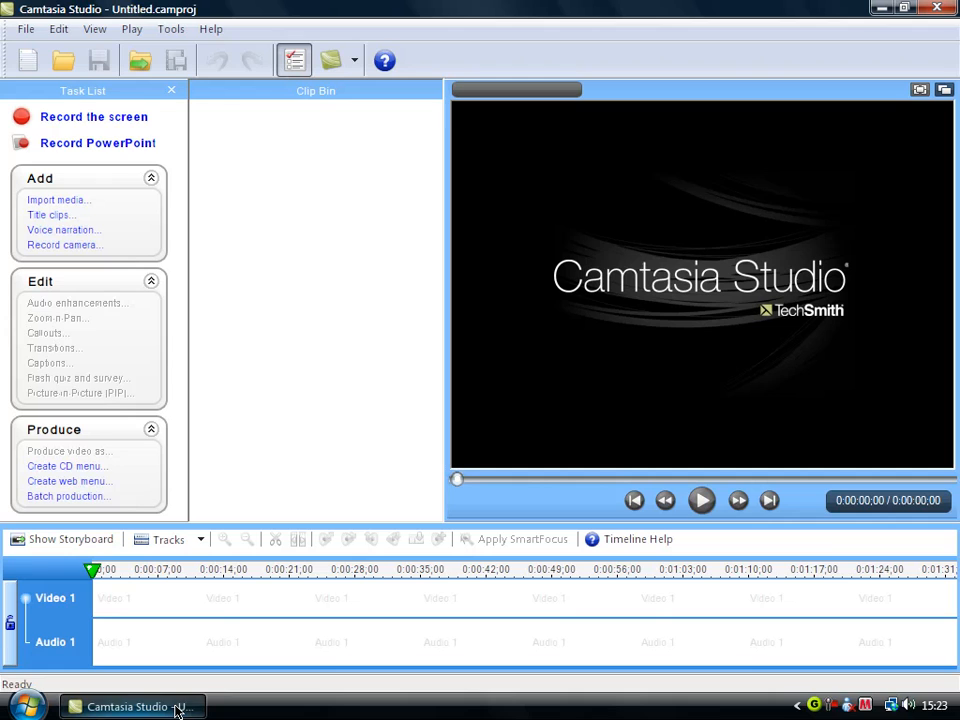
click(879, 9)
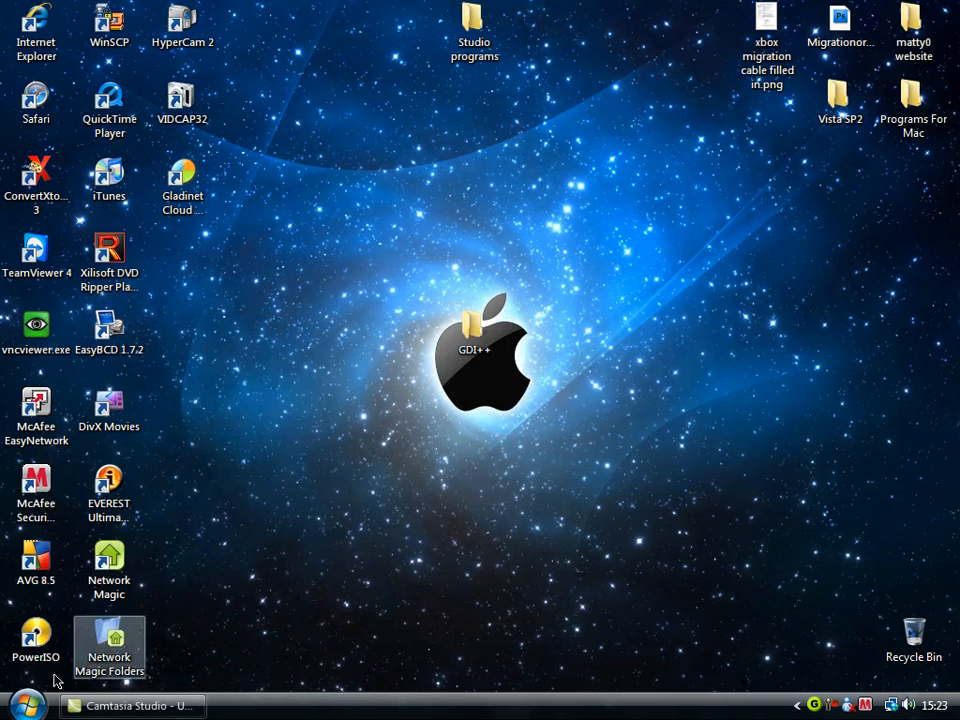
click(20, 705)
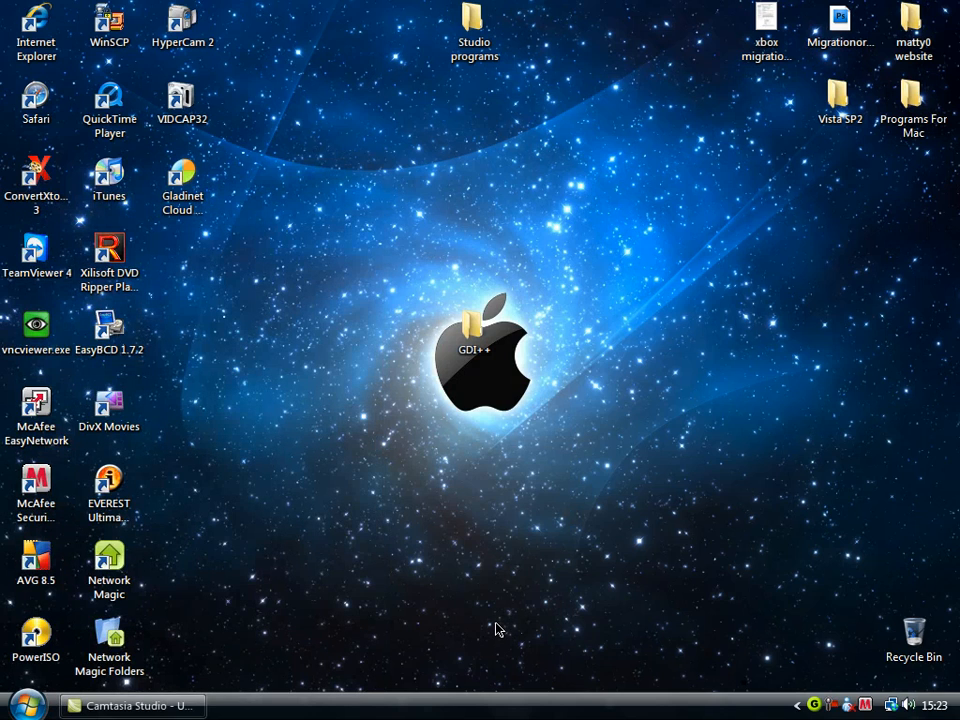
mouse_move(585, 609)
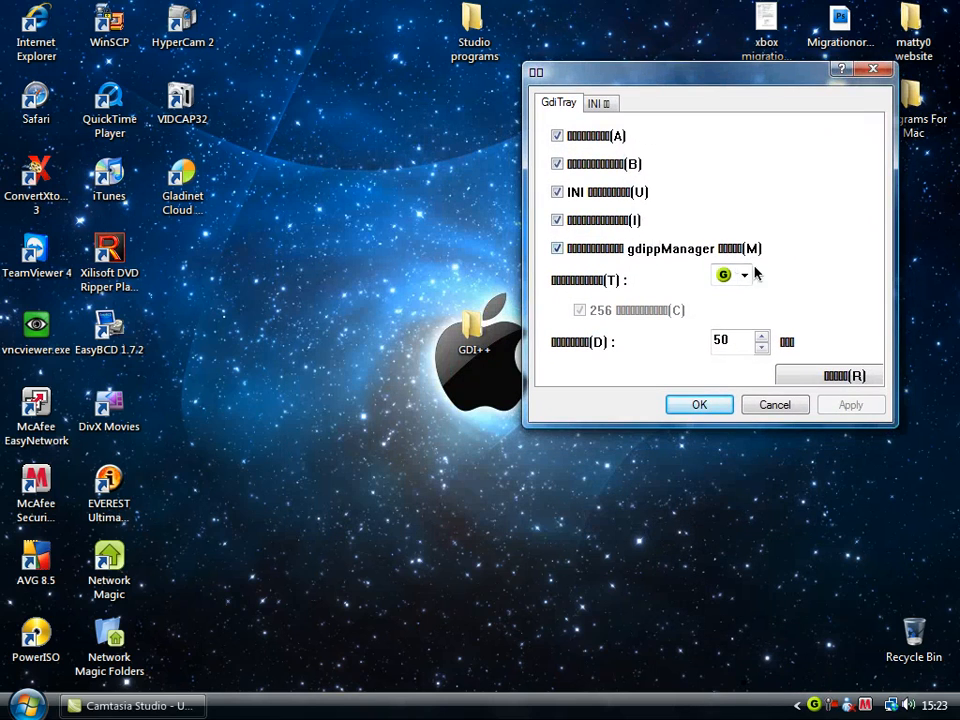
Set the GdiTray tray icon colour to red and confirm with OK.
click(744, 275)
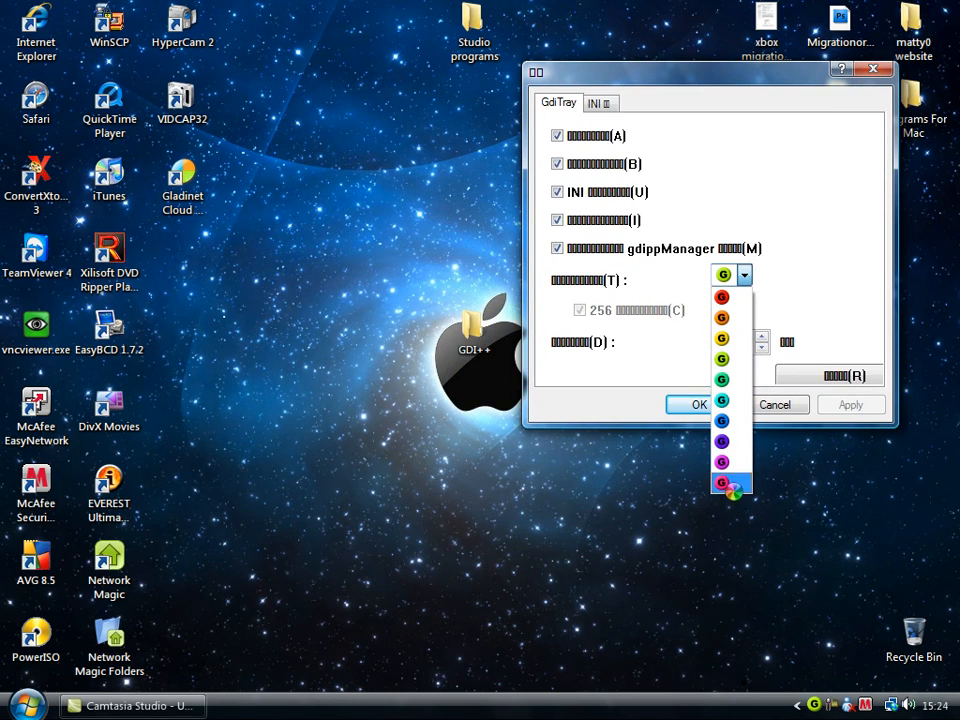
click(27, 705)
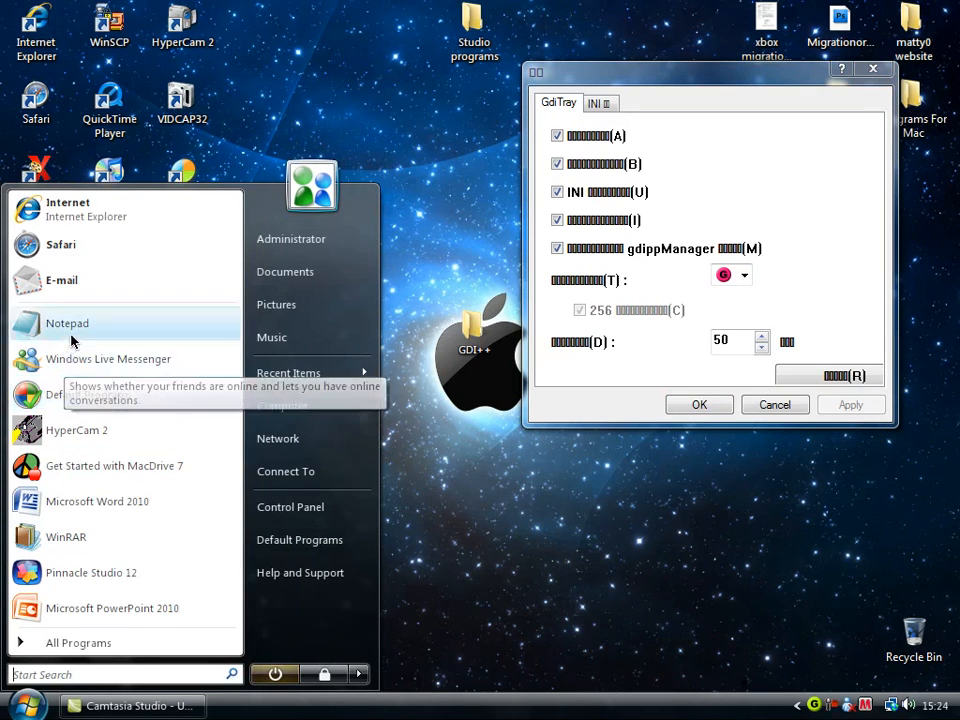
click(744, 274)
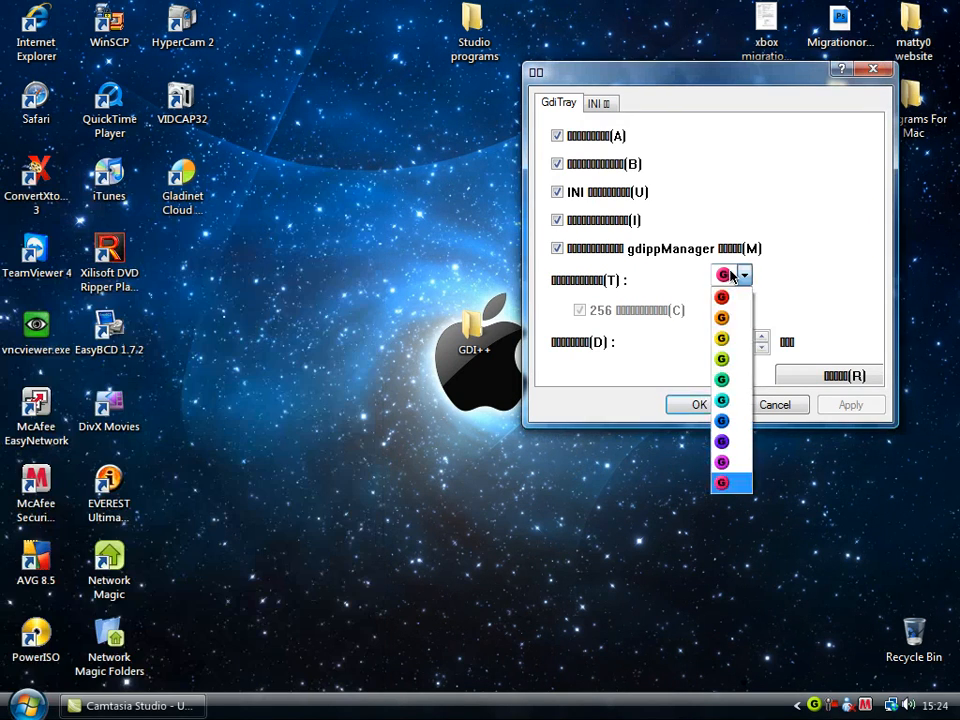
click(27, 705)
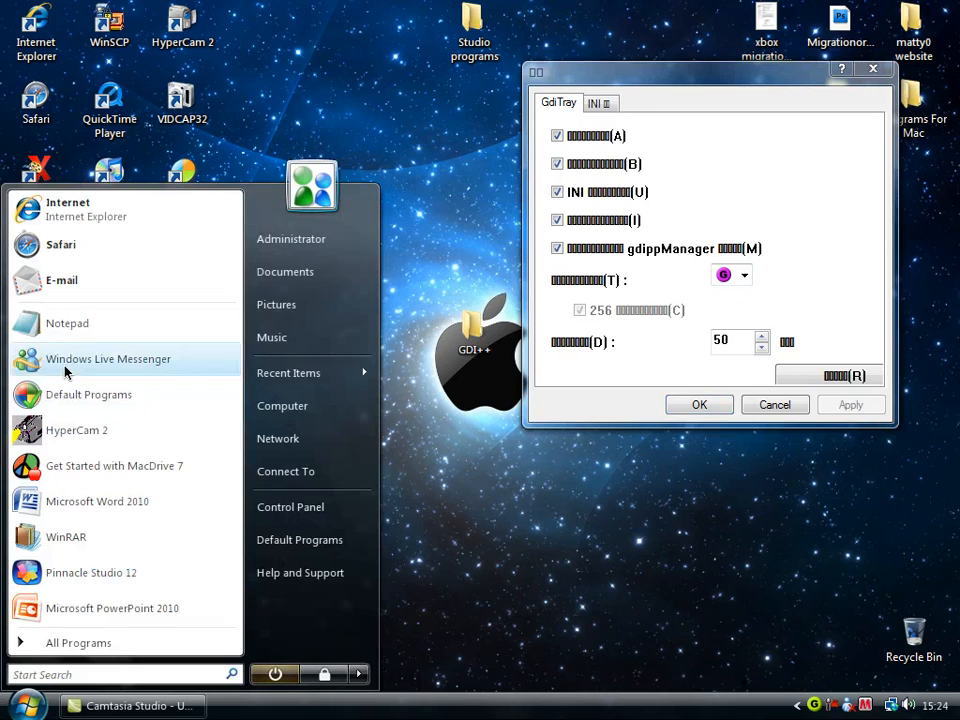
click(744, 274)
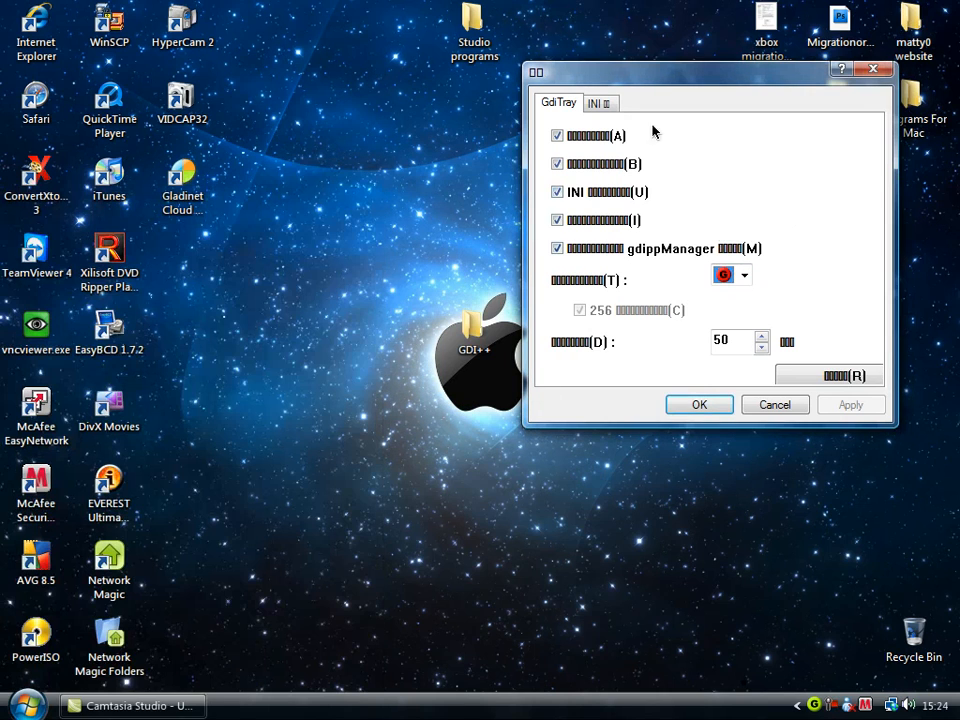
click(25, 705)
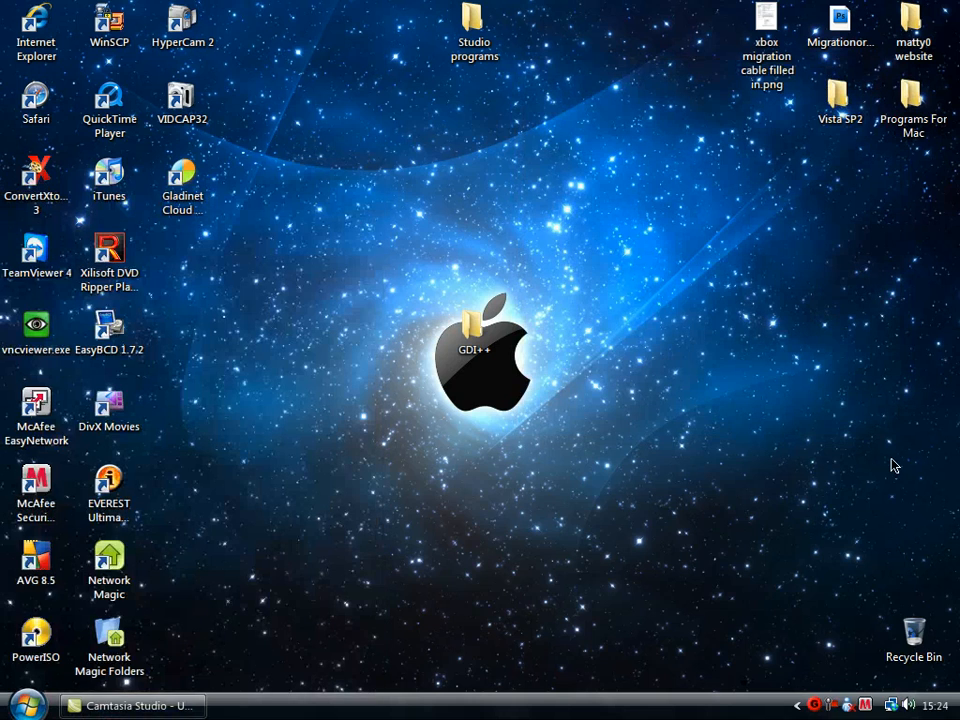
mouse_move(251, 254)
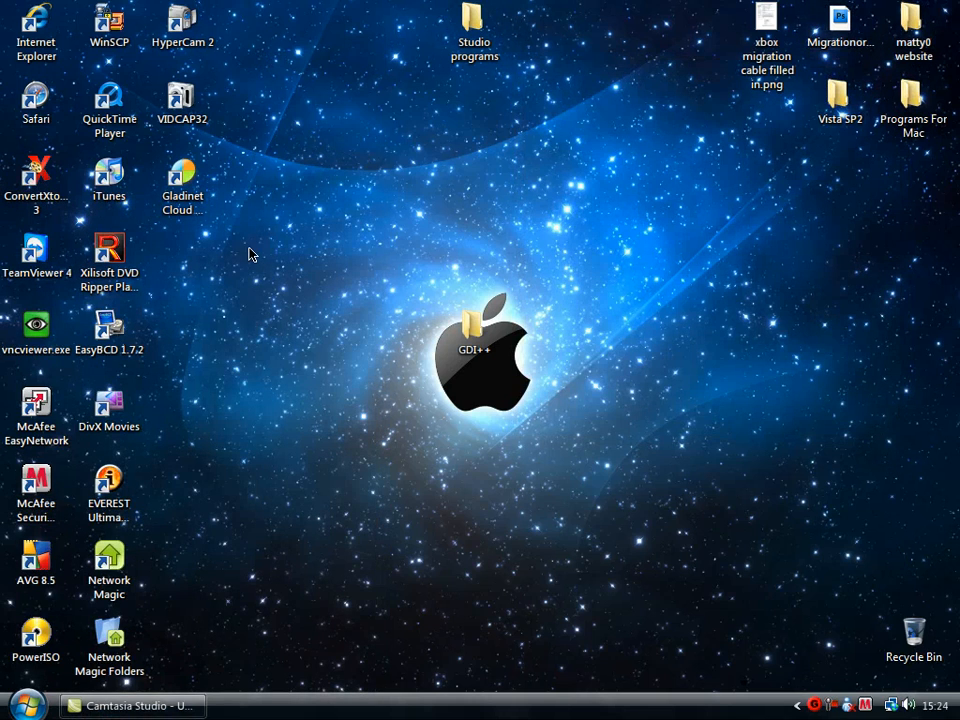
Browse Start > All Programs, dismiss it, and bring up Windows Task Manager.
click(27, 705)
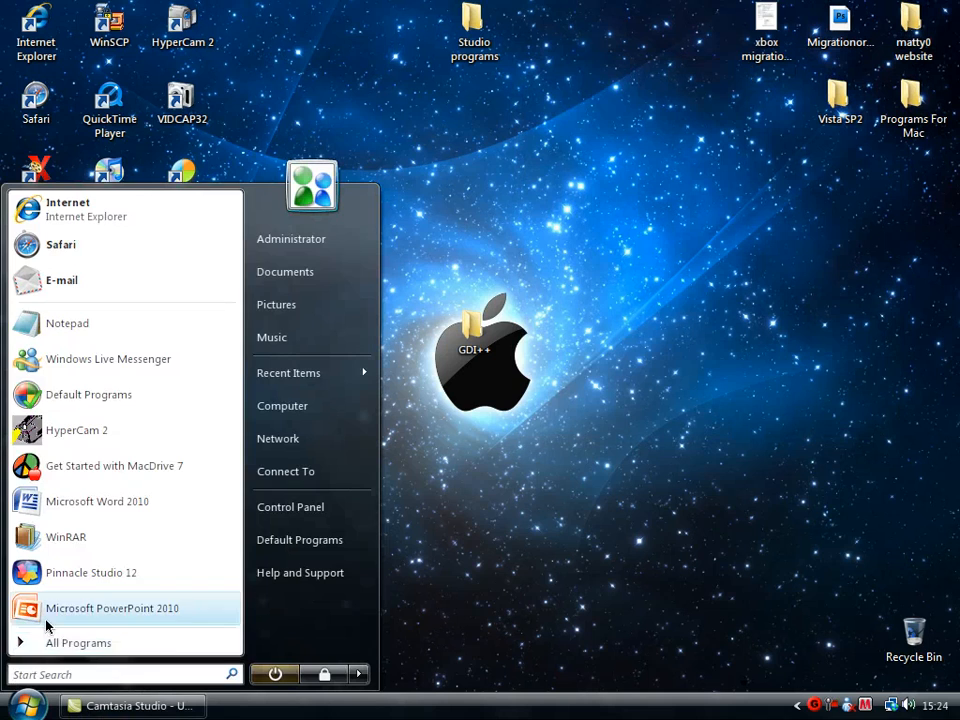
click(78, 642)
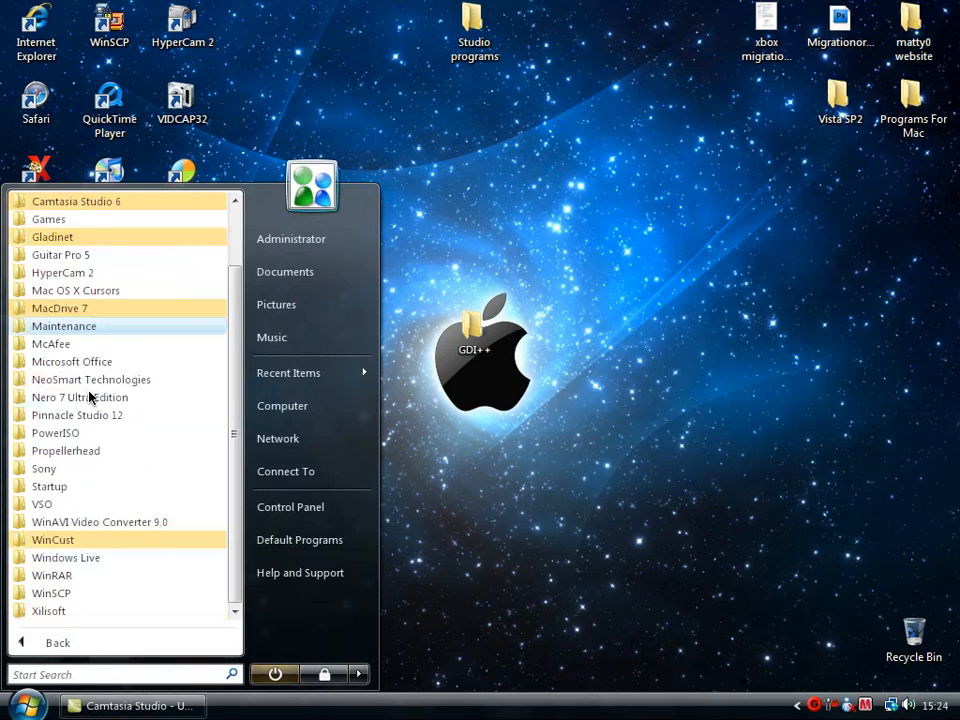
click(790, 458)
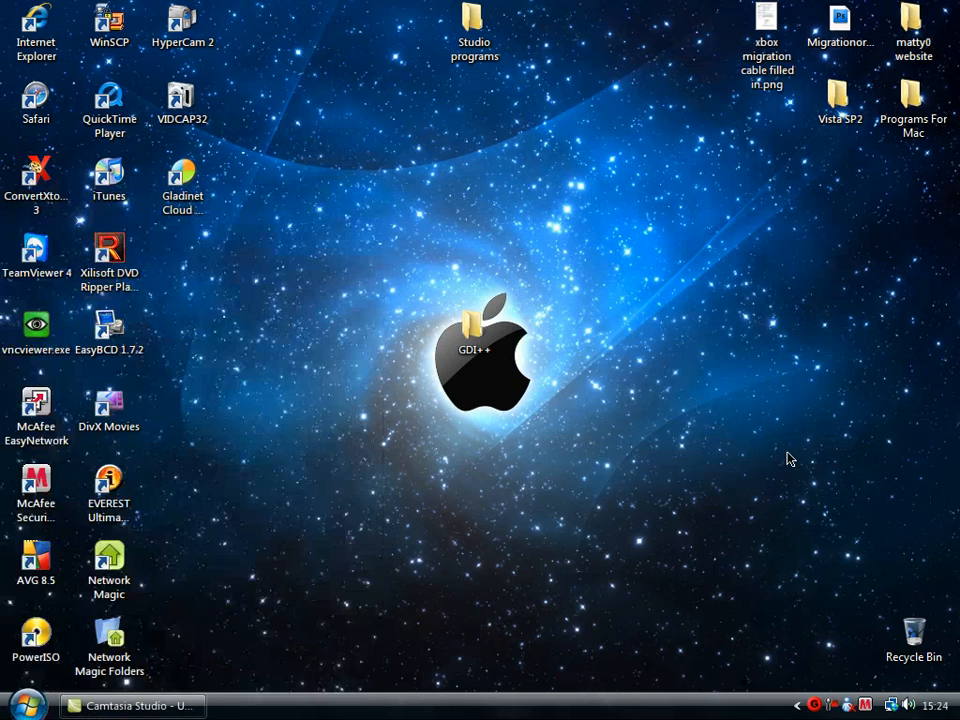
click(767, 30)
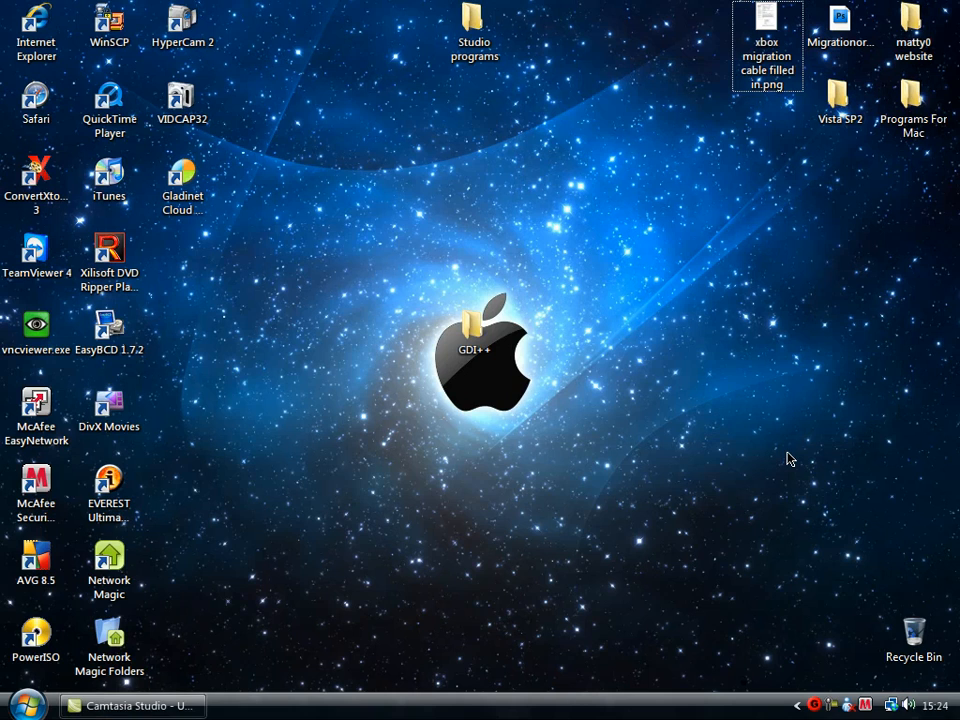
click(557, 378)
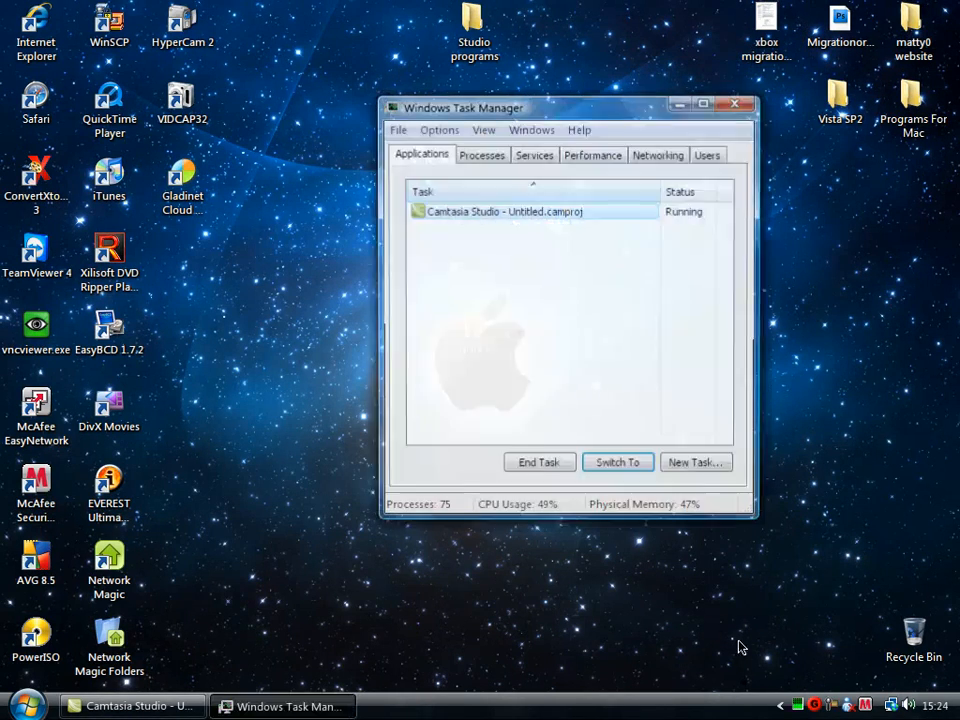
Show processes from all users and scroll through the list, including gditray.exe.
click(482, 155)
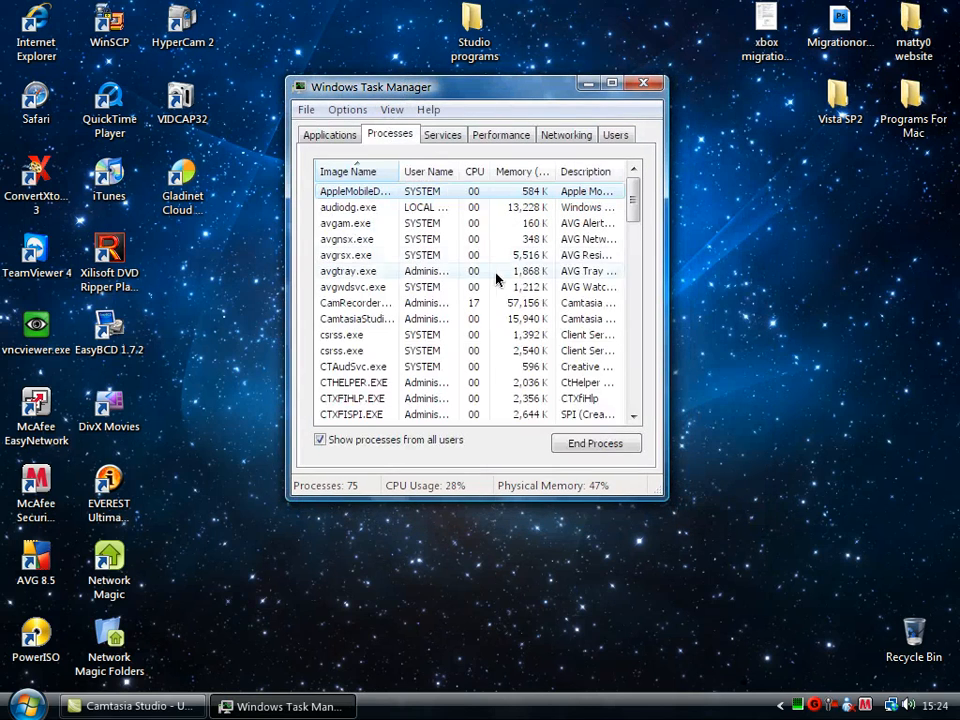
scroll(down, 3)
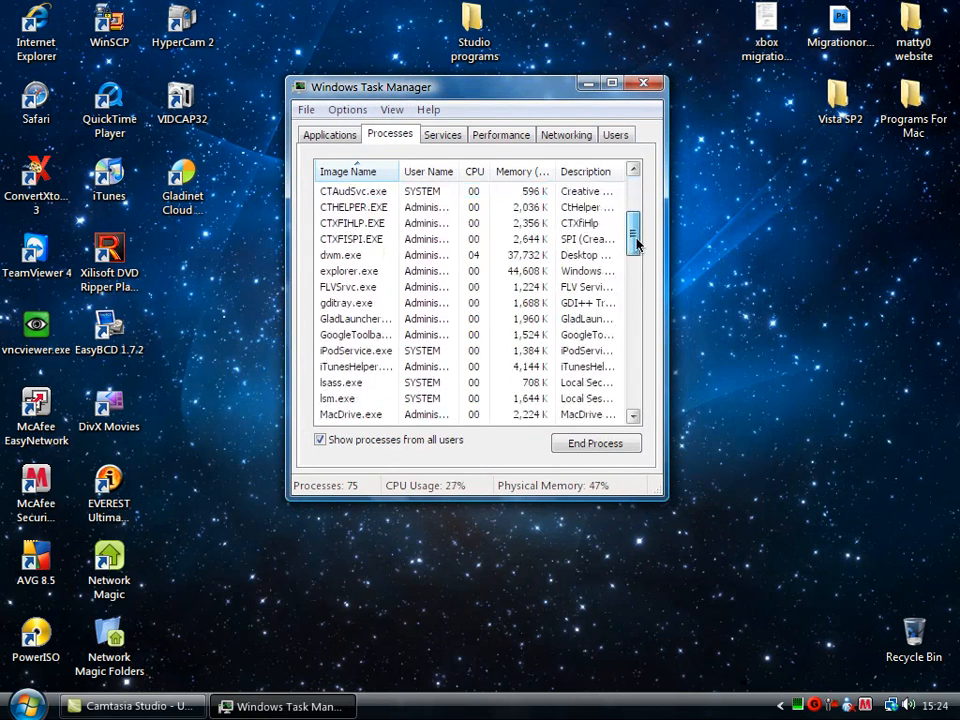
scroll(down, 3)
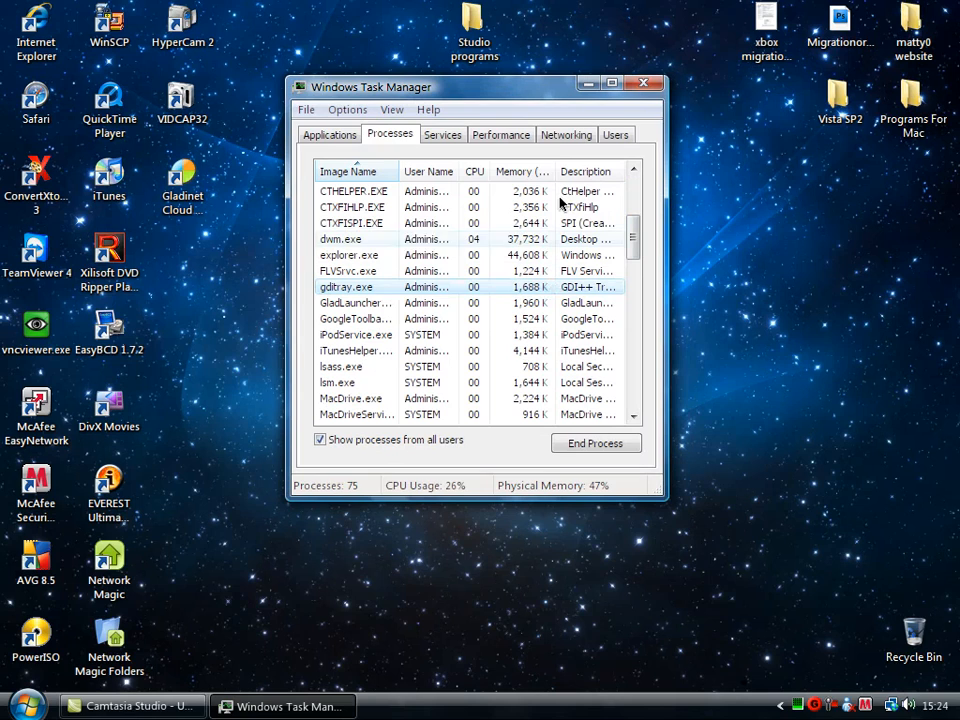
mouse_move(478, 290)
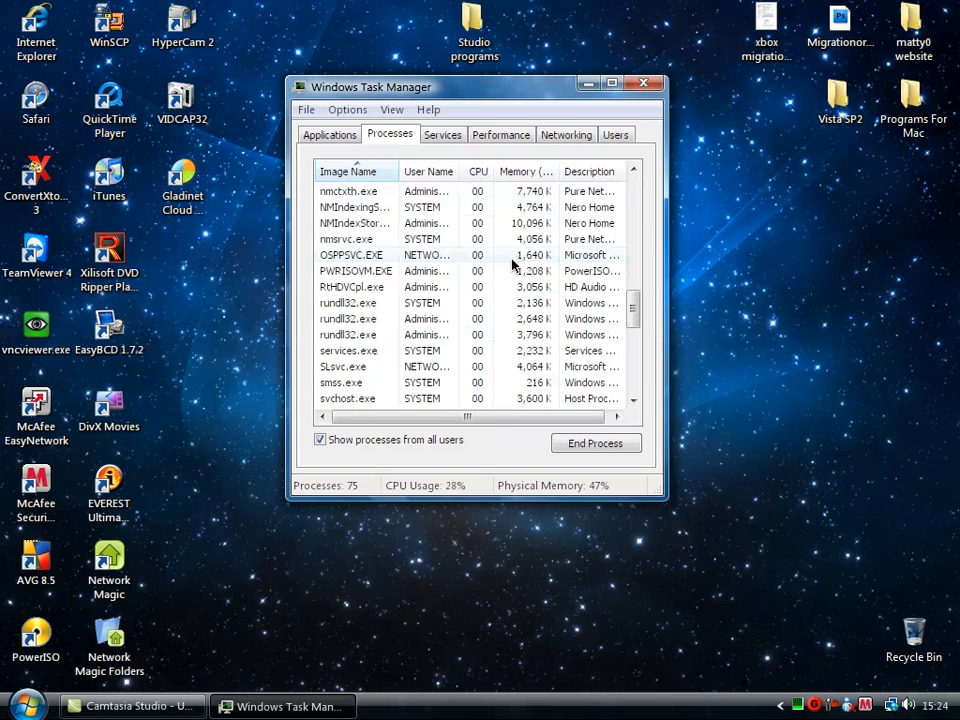
scroll(down, 3)
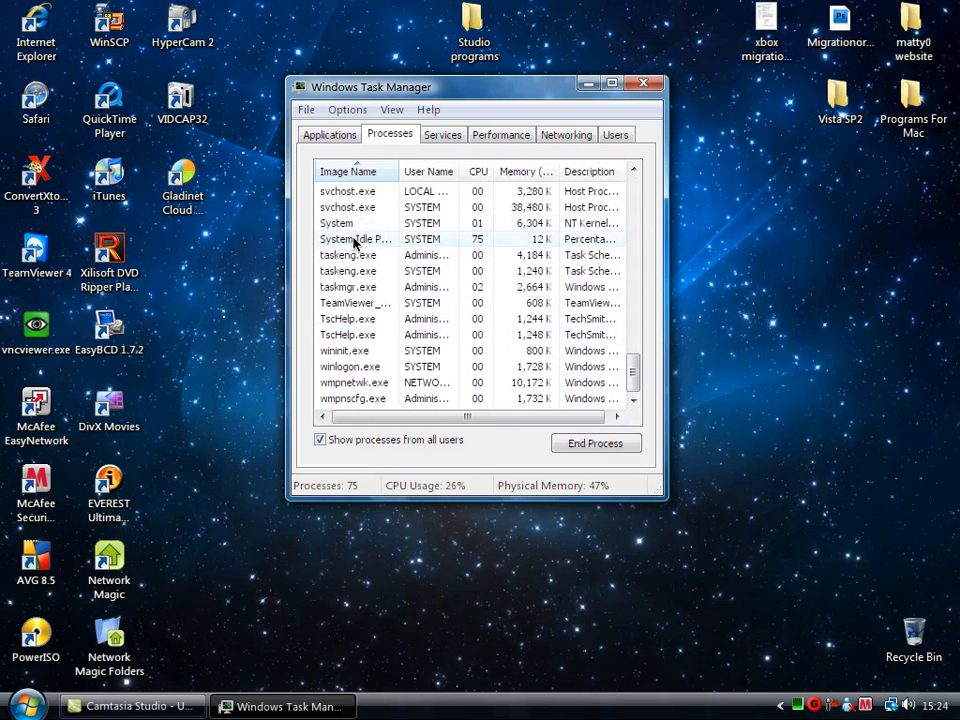
scroll(up, 3)
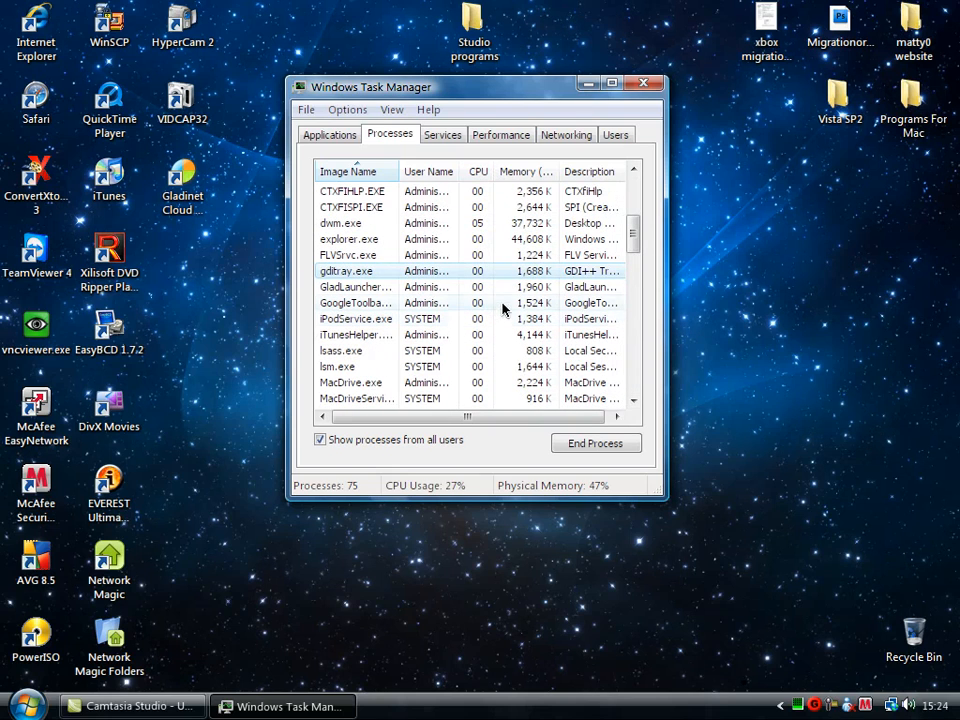
scroll(down, 3)
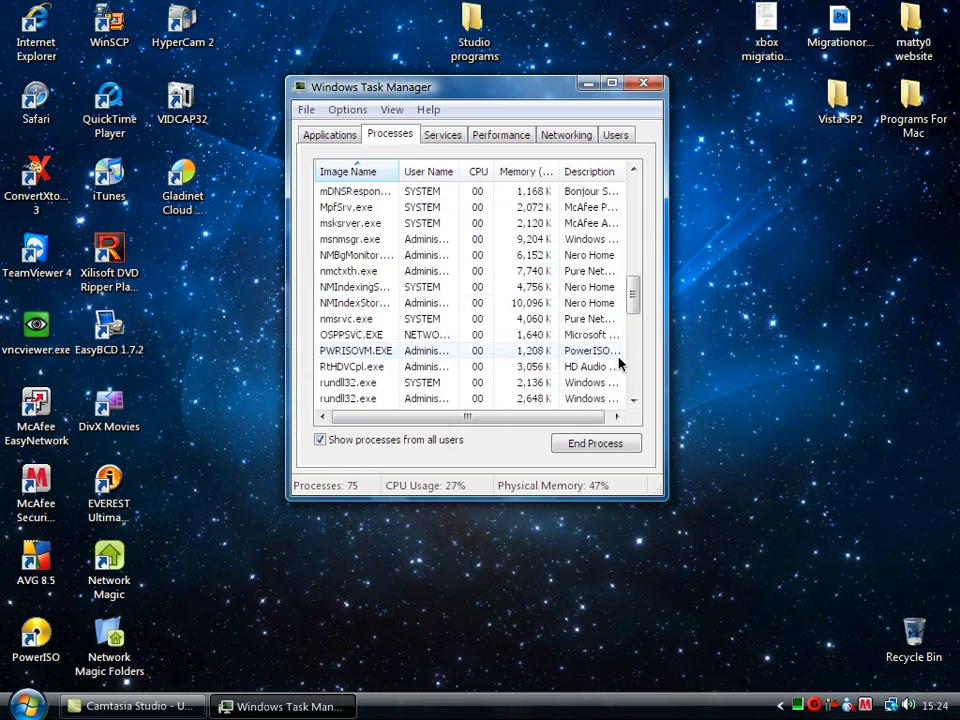
scroll(down, 3)
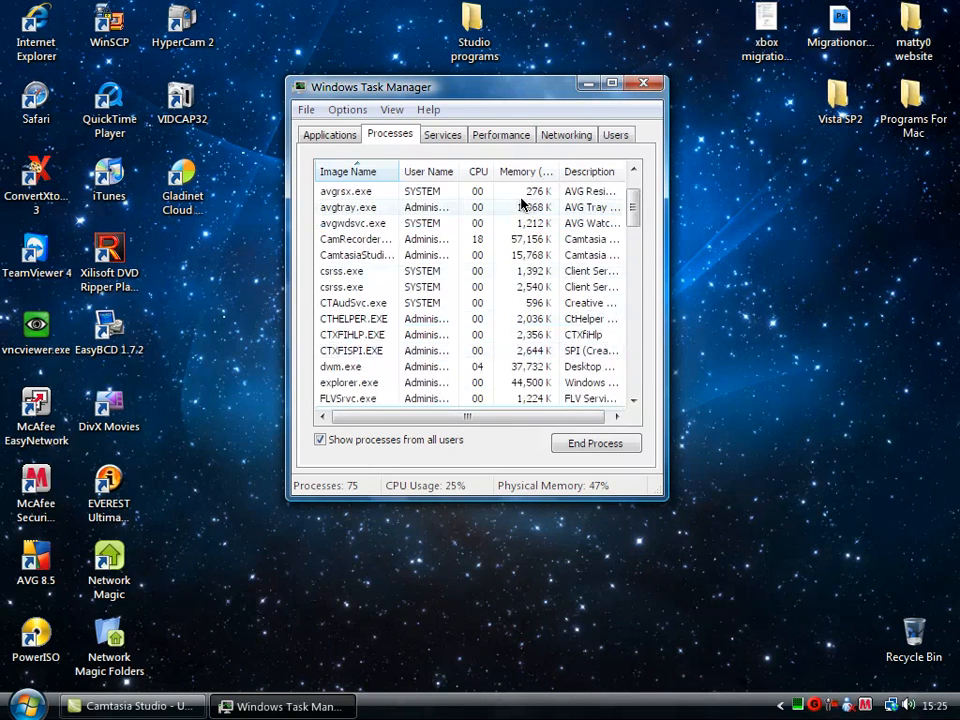
scroll(down, 3)
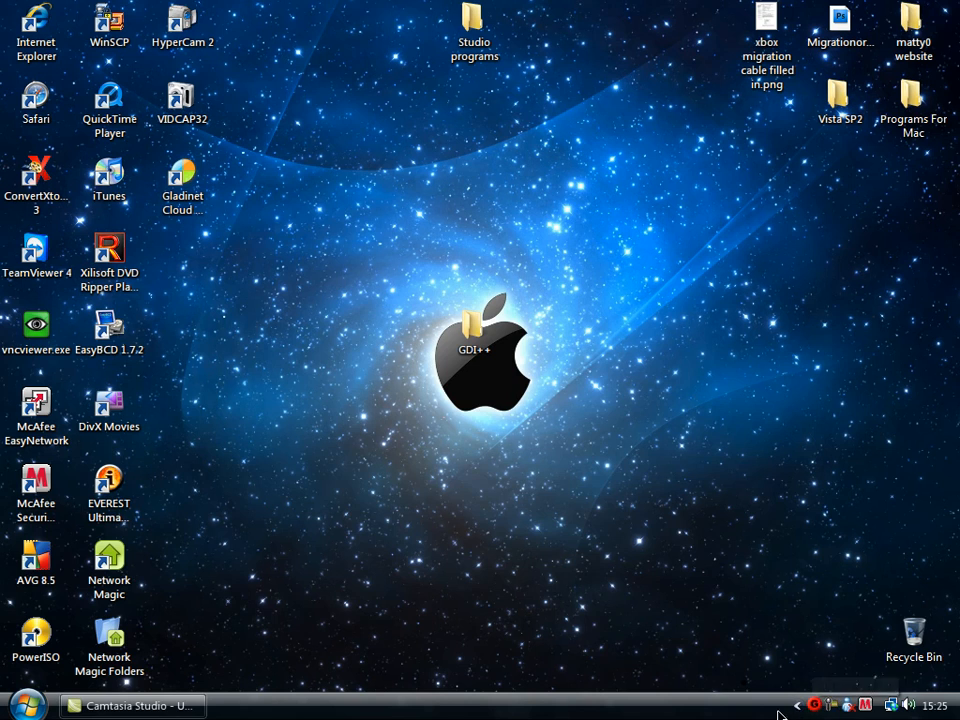
Set 'GDI++ is active' to Hide under Notification Area customization and confirm both dialogs.
right_click(735, 705)
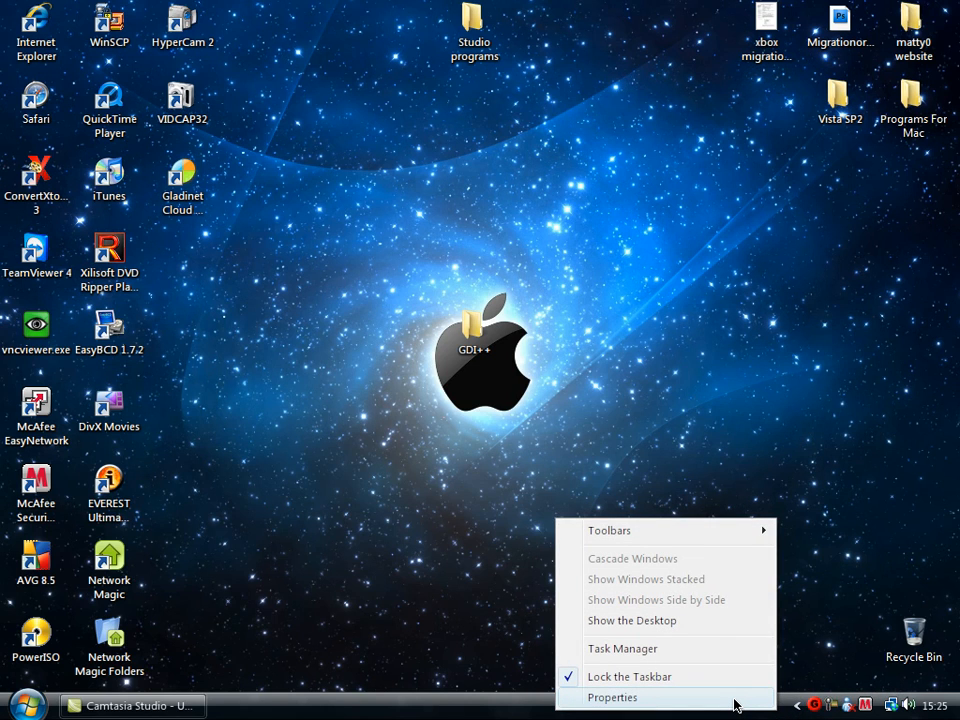
click(612, 697)
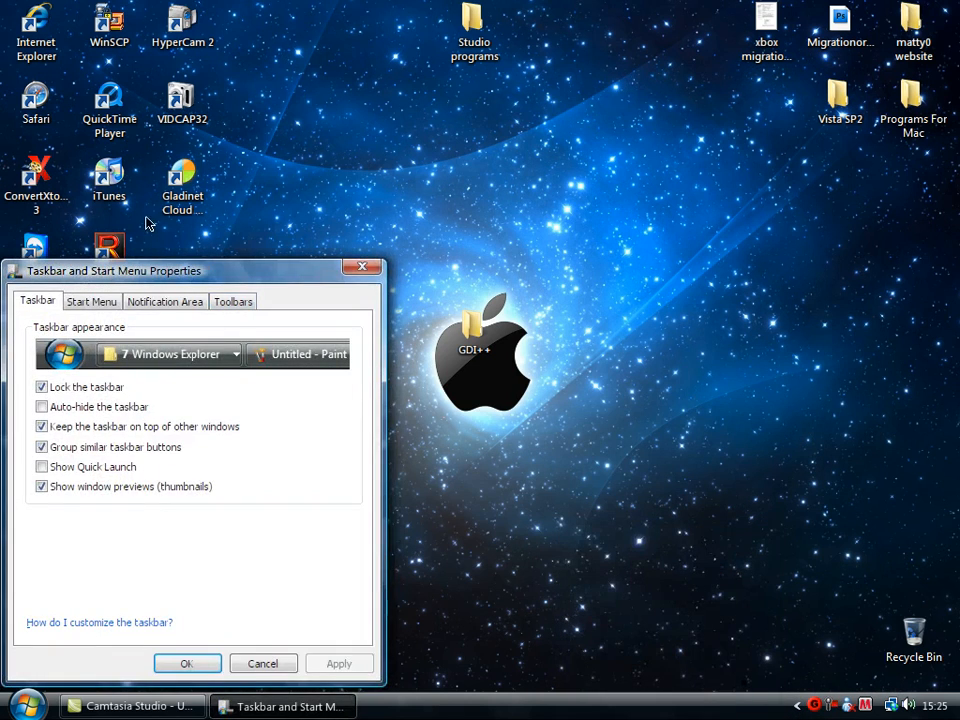
click(379, 233)
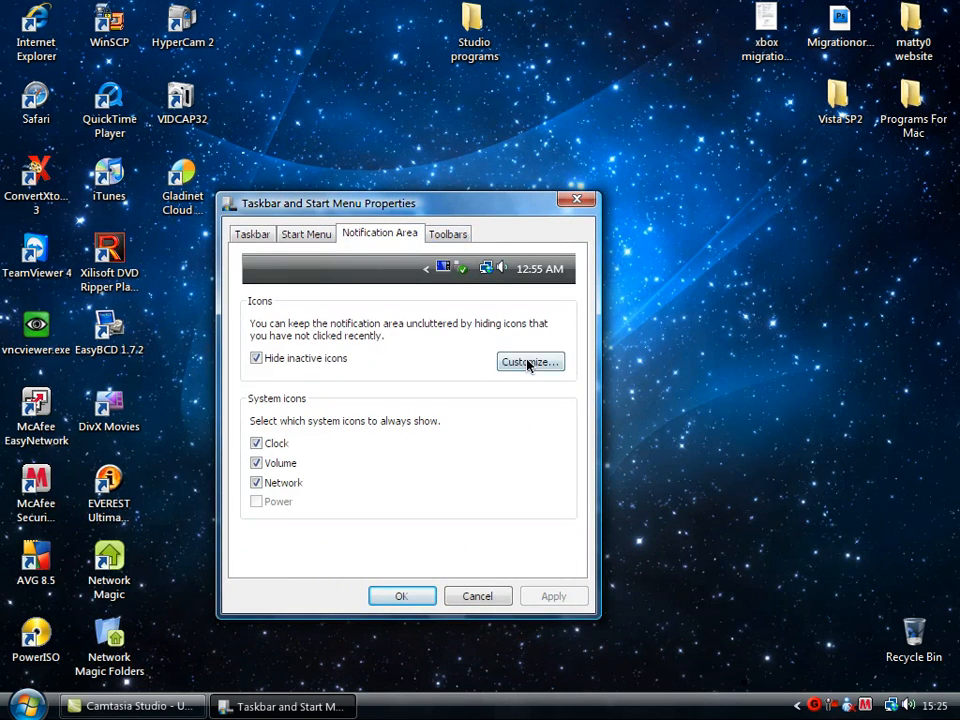
click(529, 361)
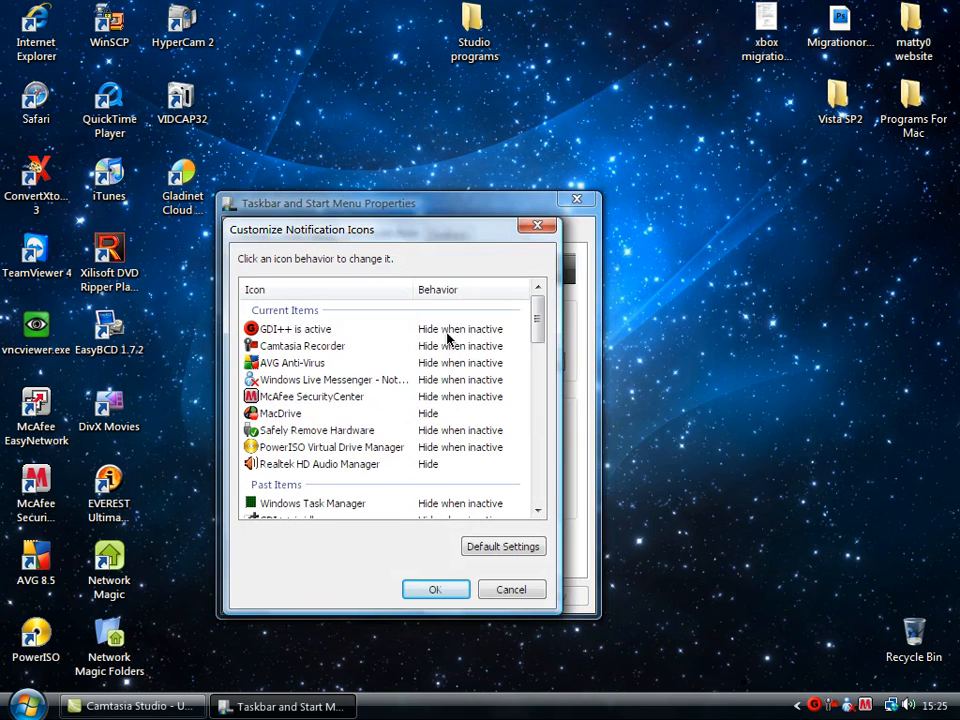
click(460, 328)
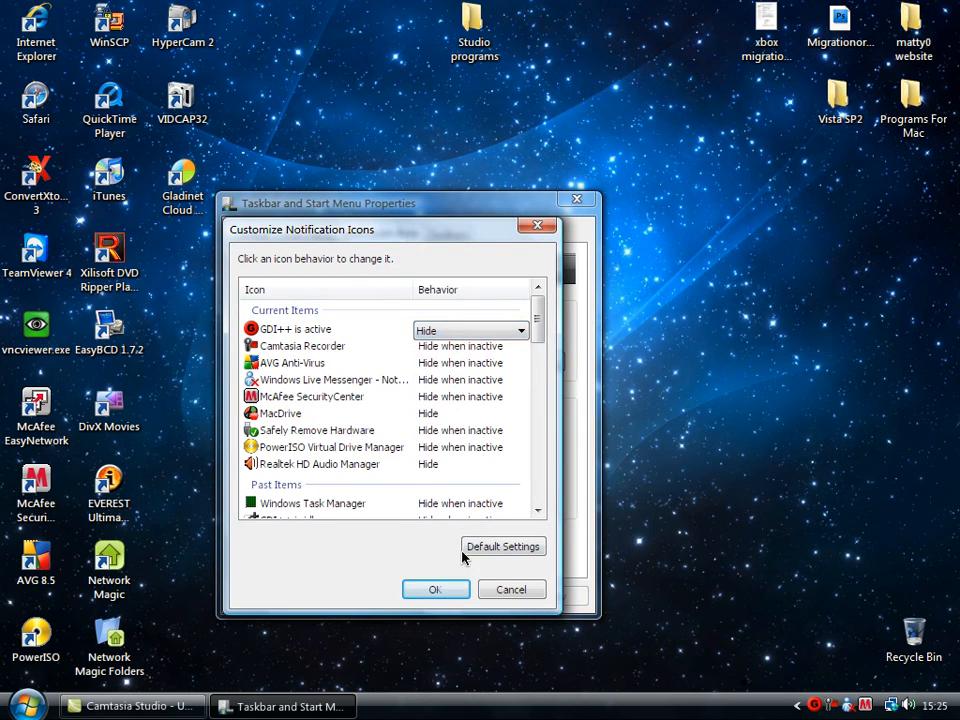
click(435, 589)
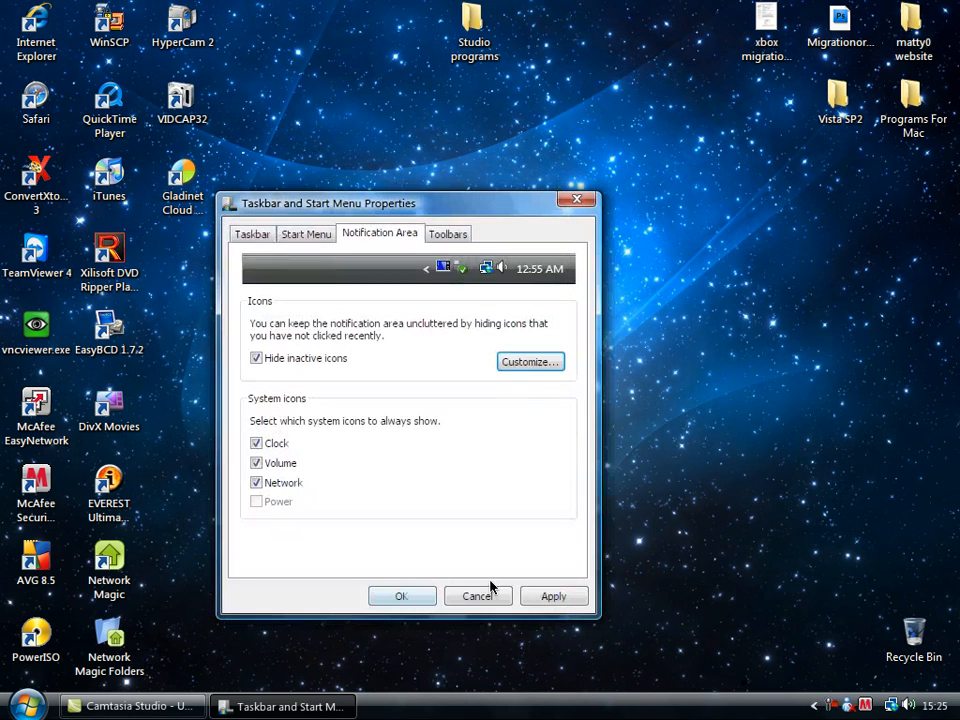
click(477, 596)
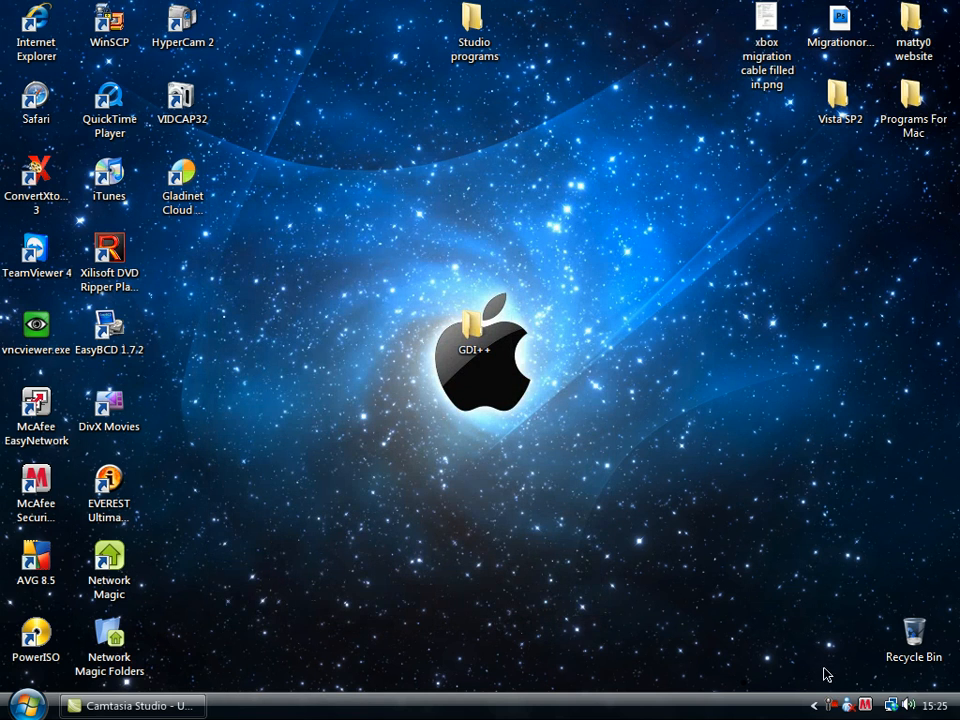
mouse_move(669, 406)
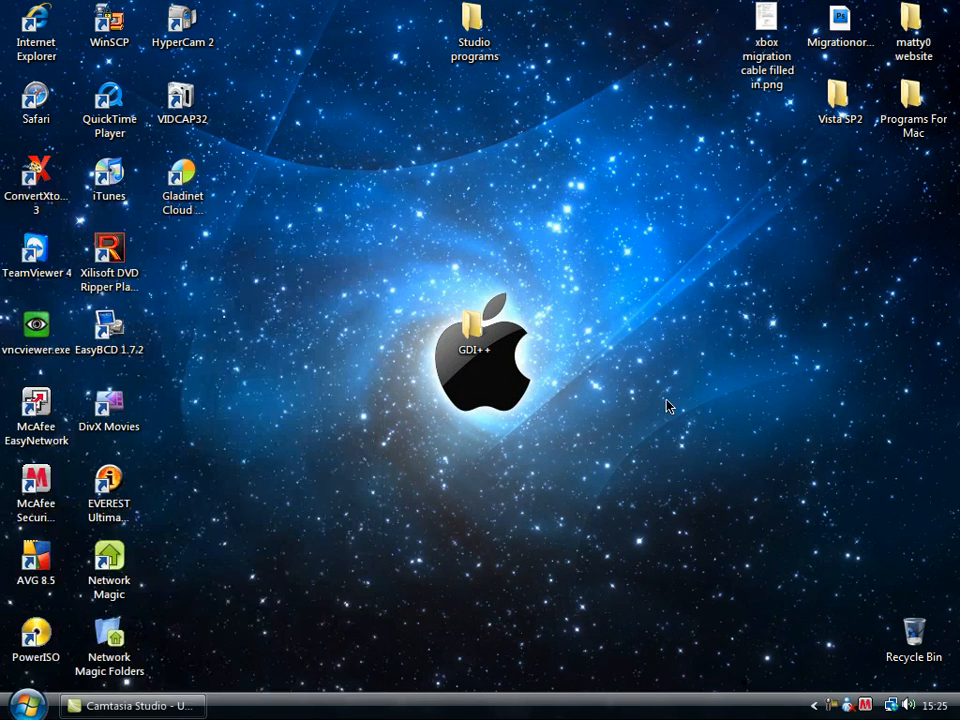
mouse_move(775, 611)
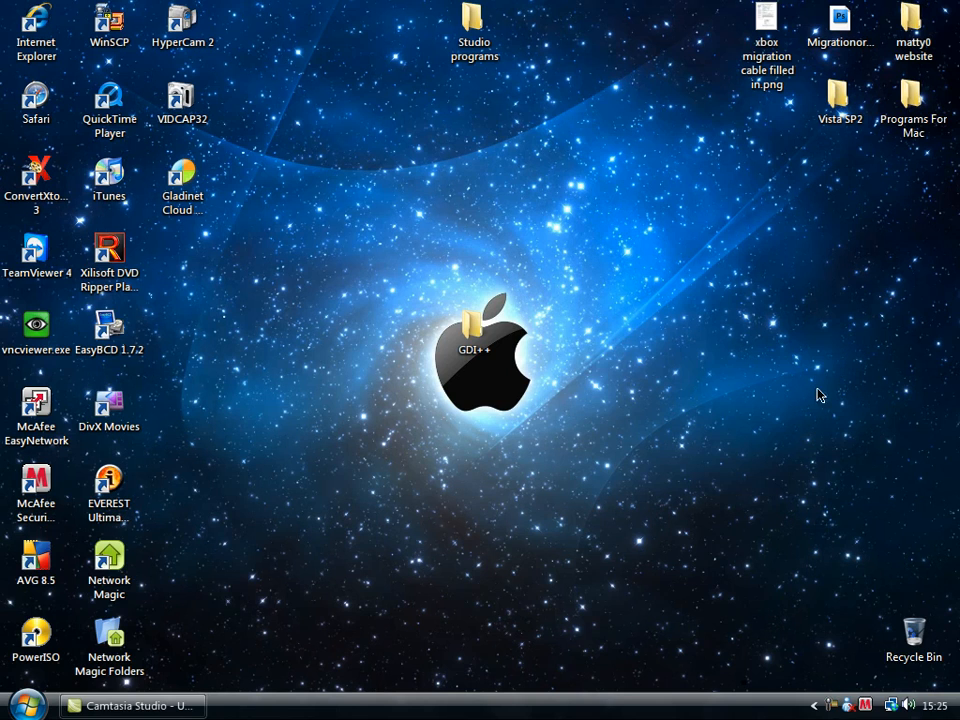
Open GDI++ > gdi++ v1 from the desktop and copy gditray.exe.
double_click(479, 348)
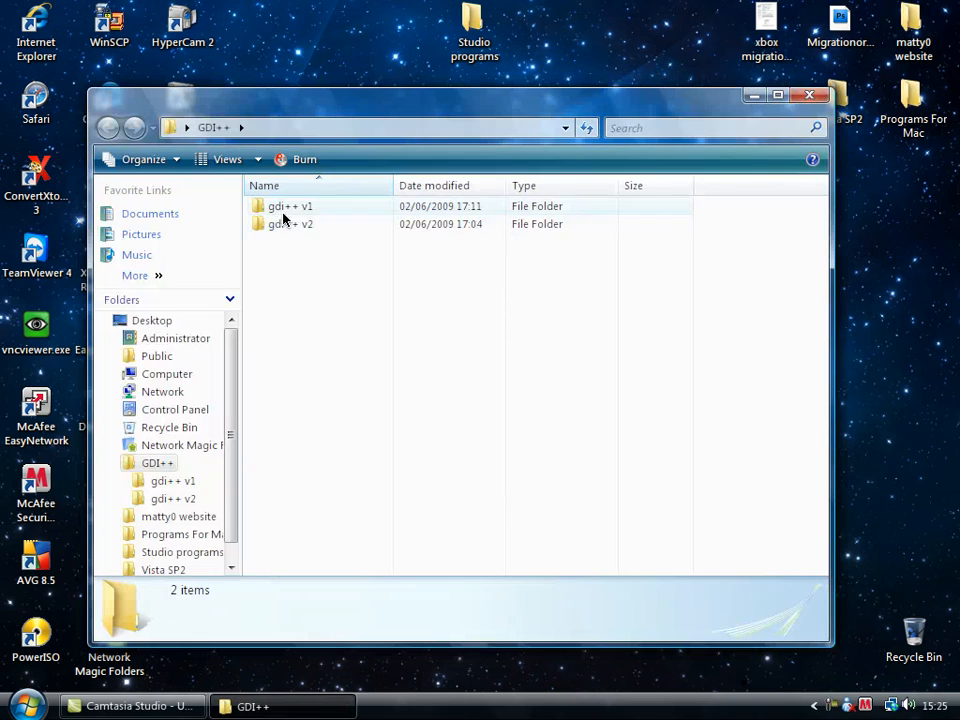
double_click(290, 206)
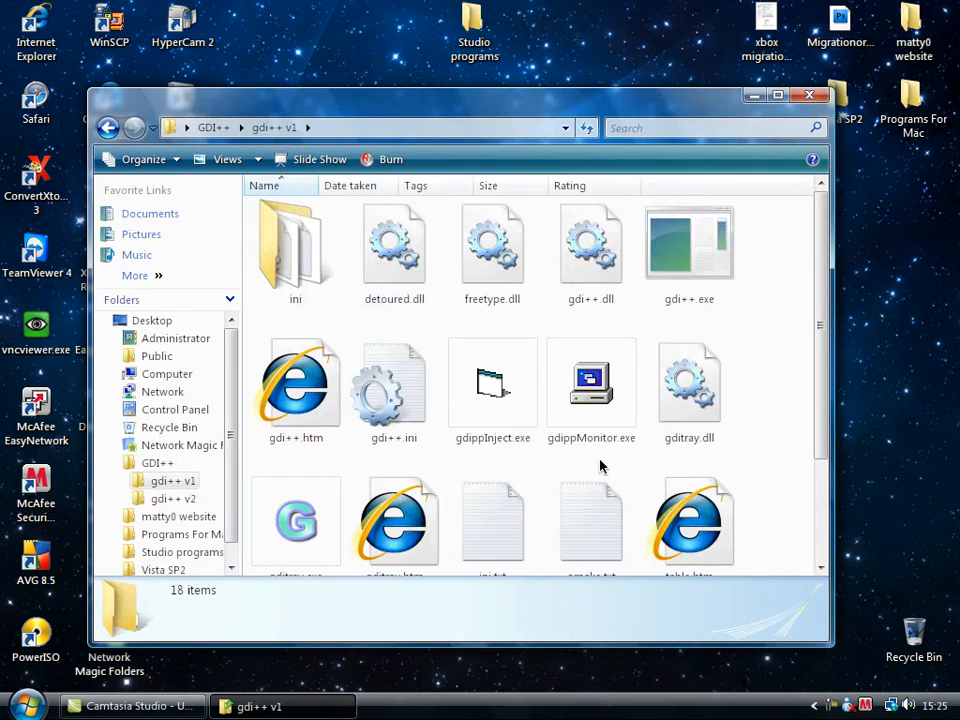
mouse_move(785, 303)
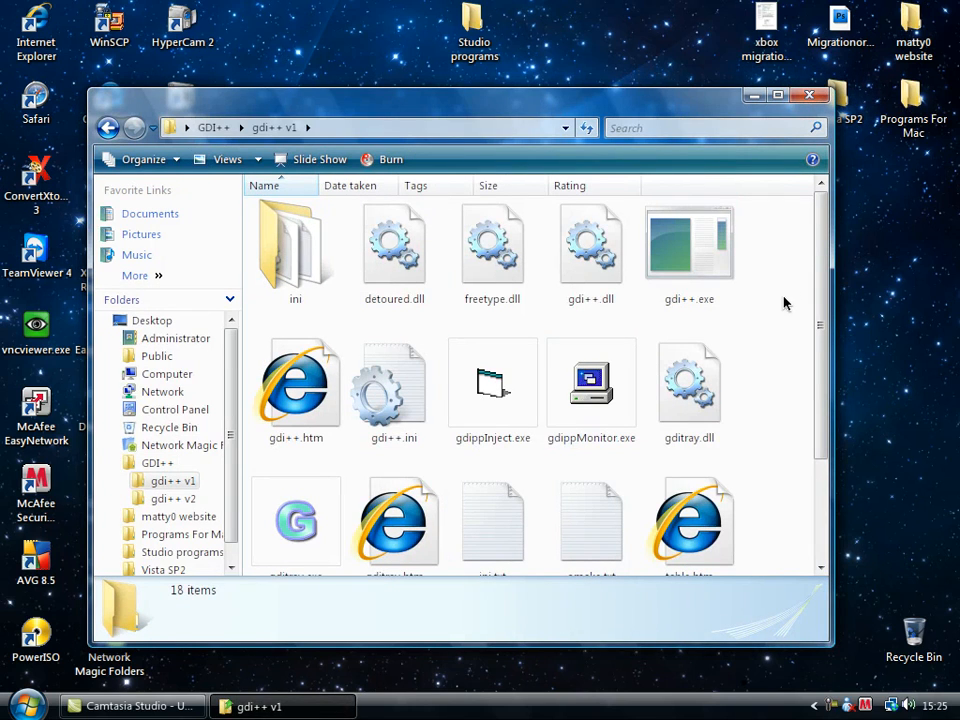
scroll(down, 3)
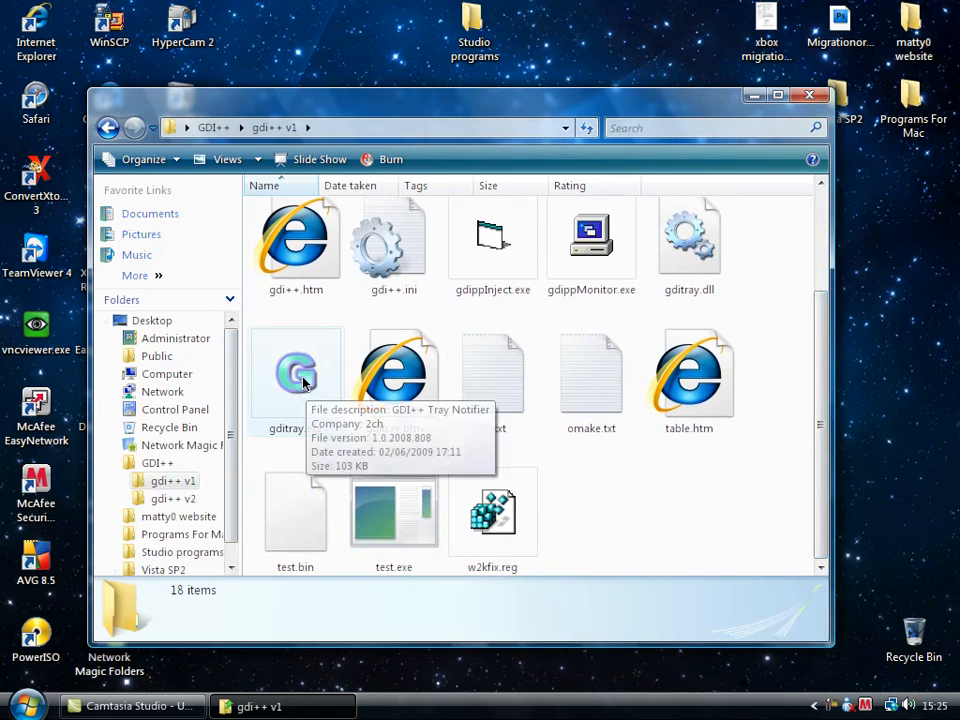
right_click(295, 375)
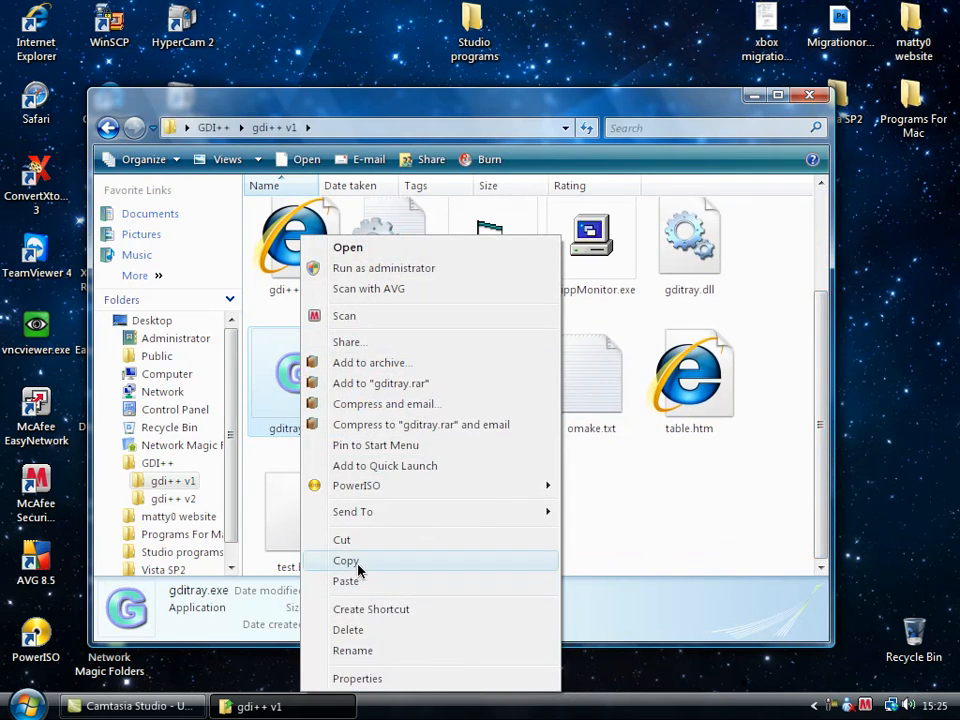
click(20, 706)
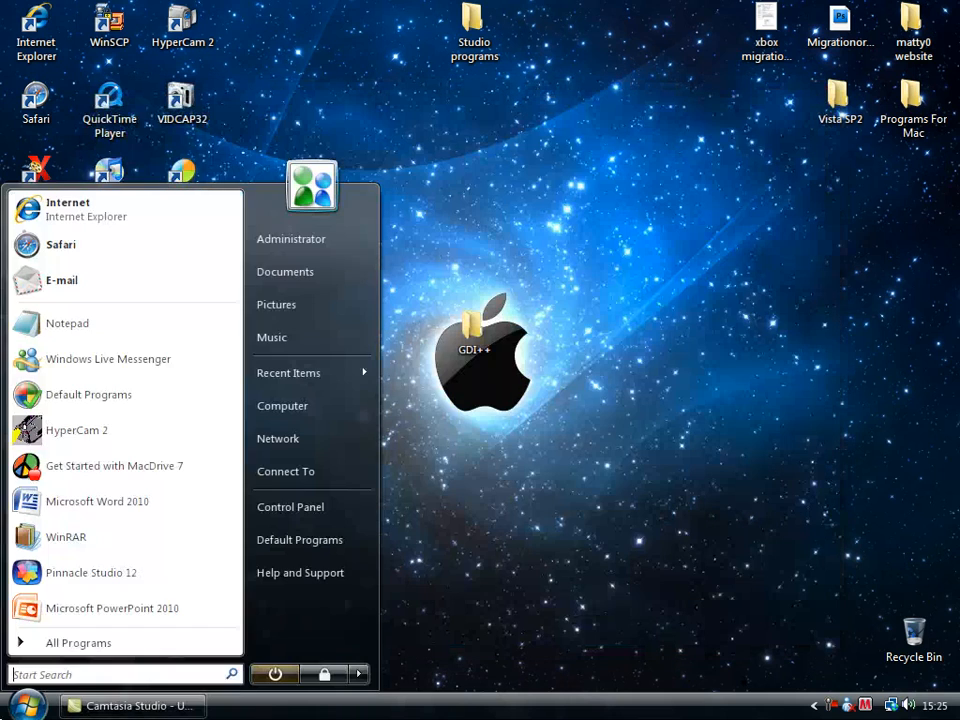
Explore the Startup folder from All Programs and paste a gditray.exe shortcut there.
click(78, 642)
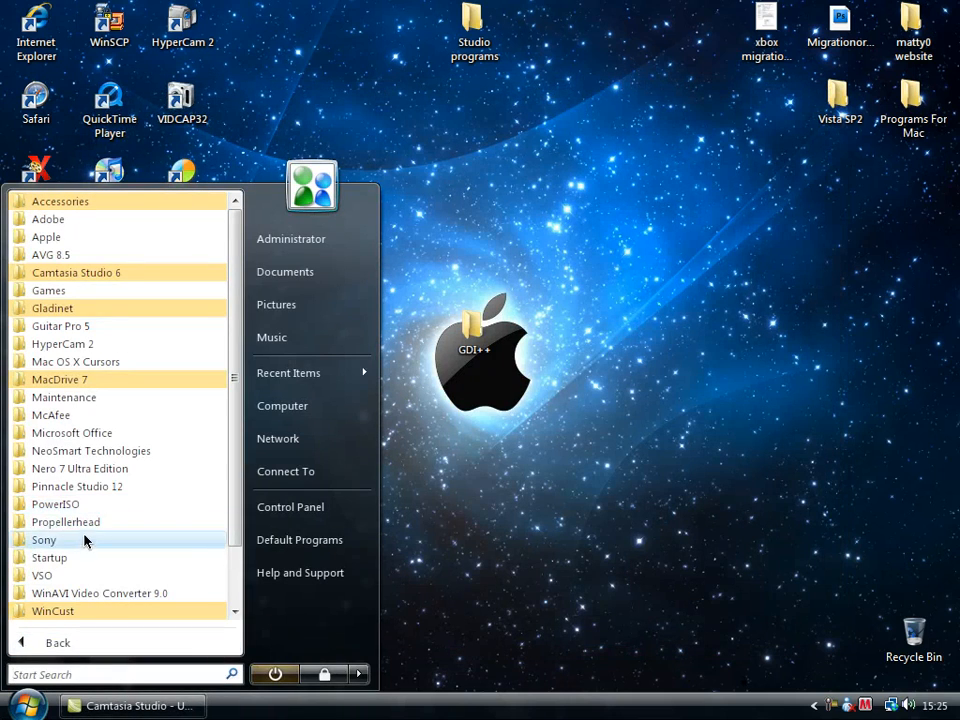
right_click(49, 557)
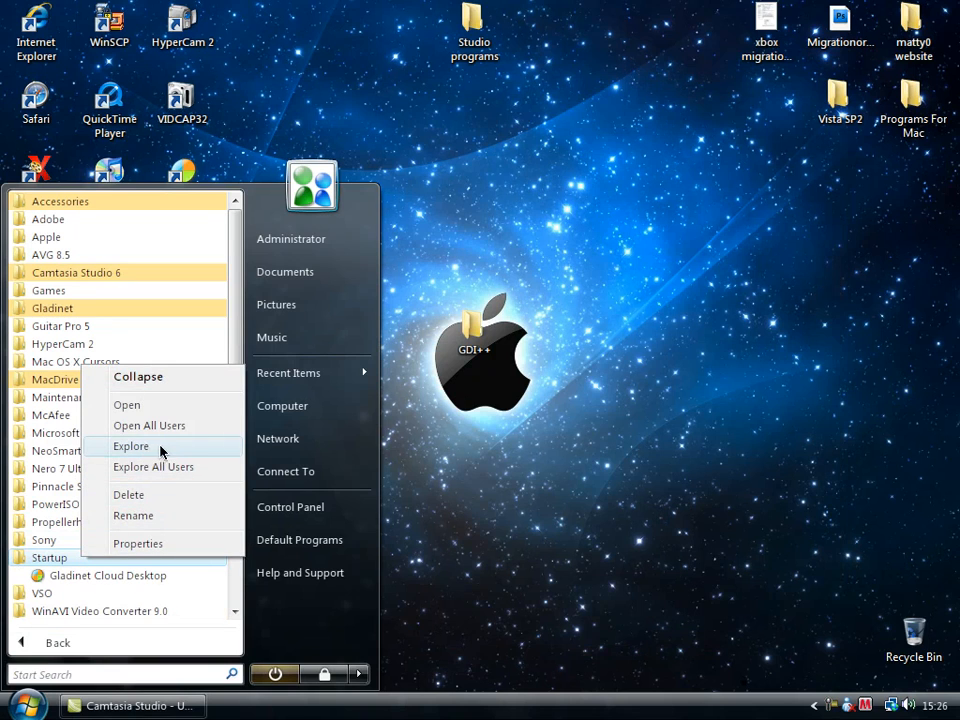
click(131, 446)
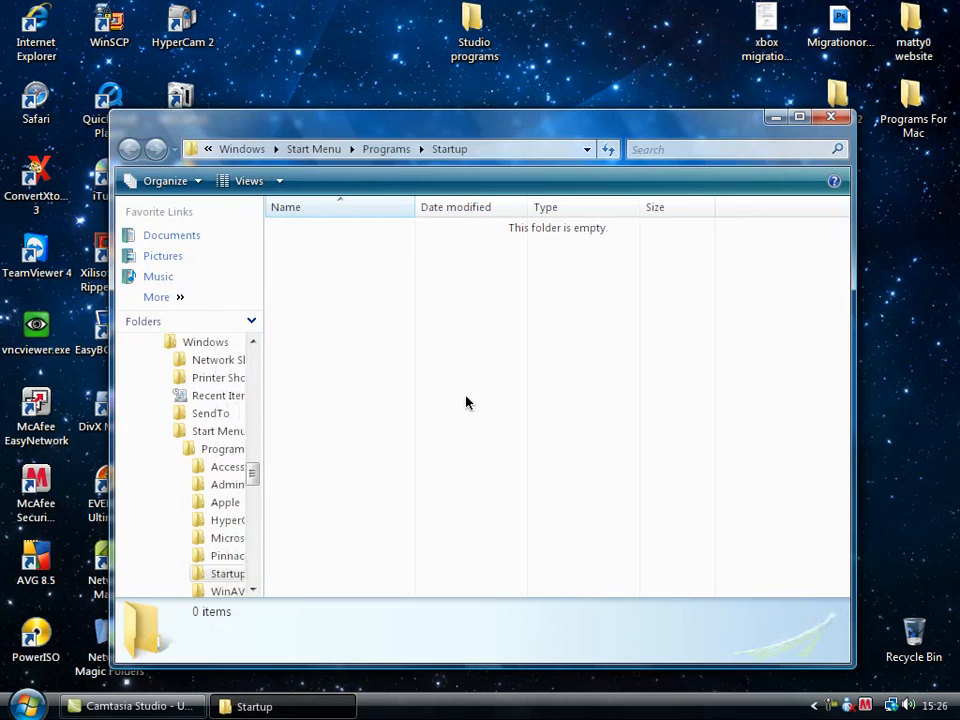
right_click(465, 402)
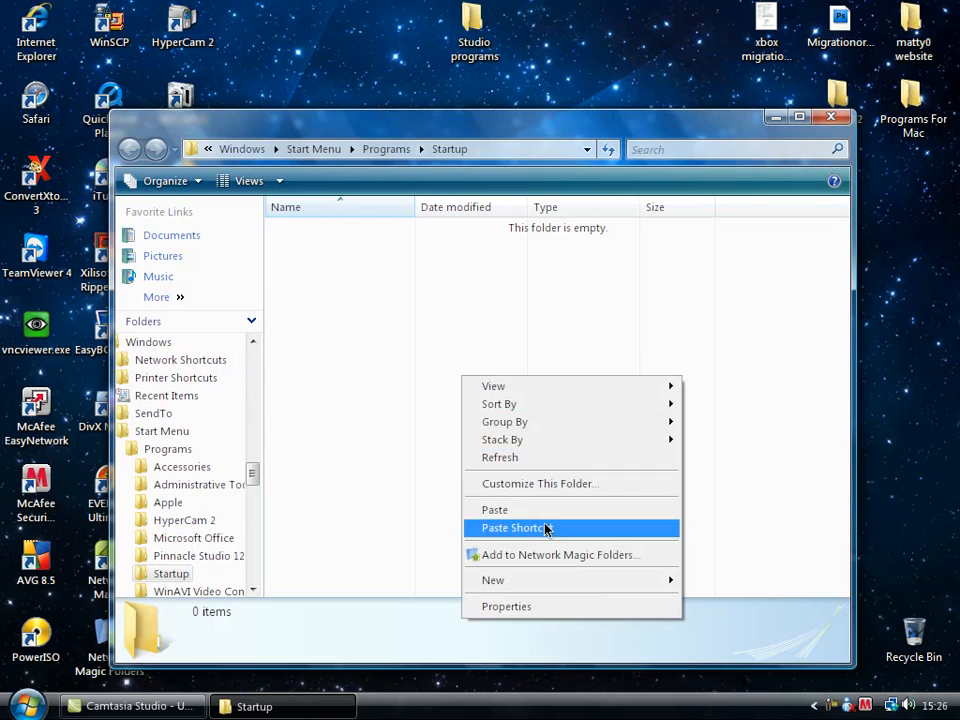
click(516, 527)
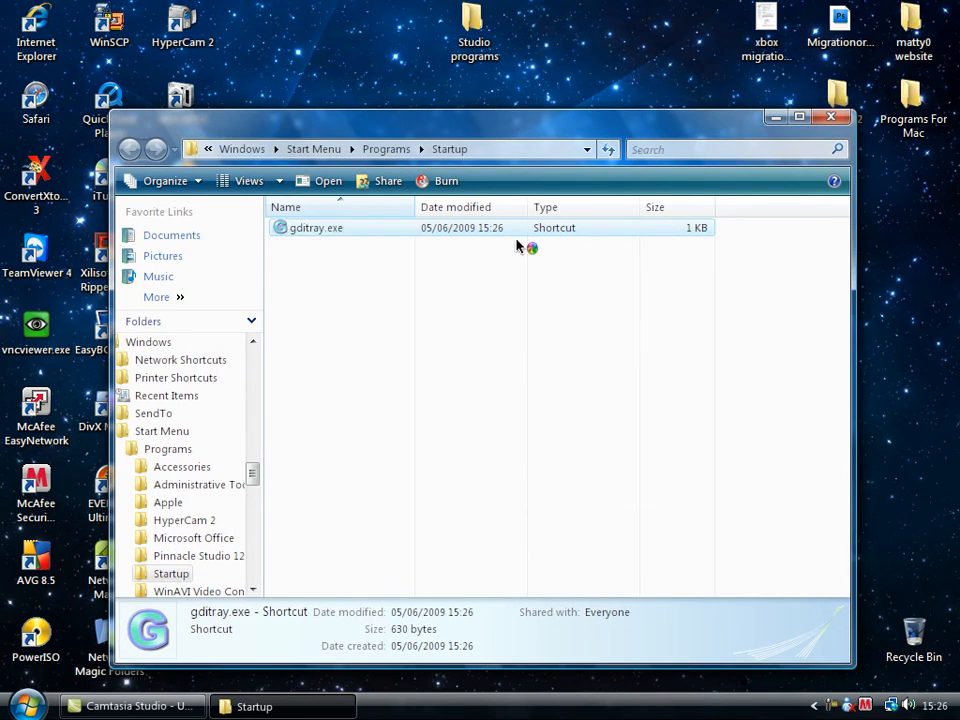
Verify the gditray.exe shortcut appears under All Programs > Startup.
click(27, 705)
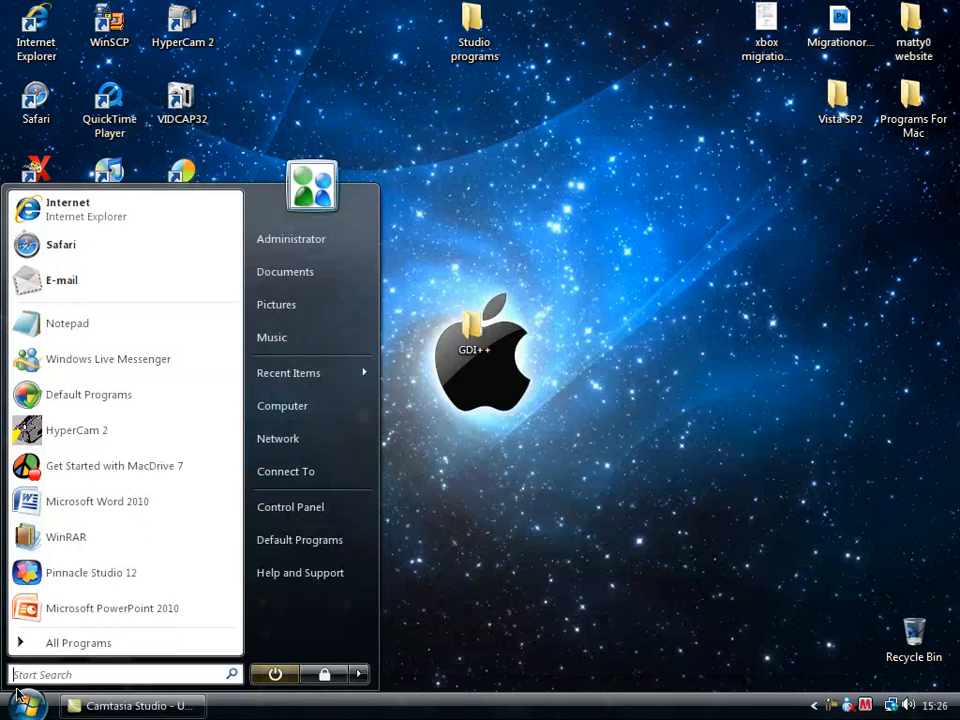
click(78, 642)
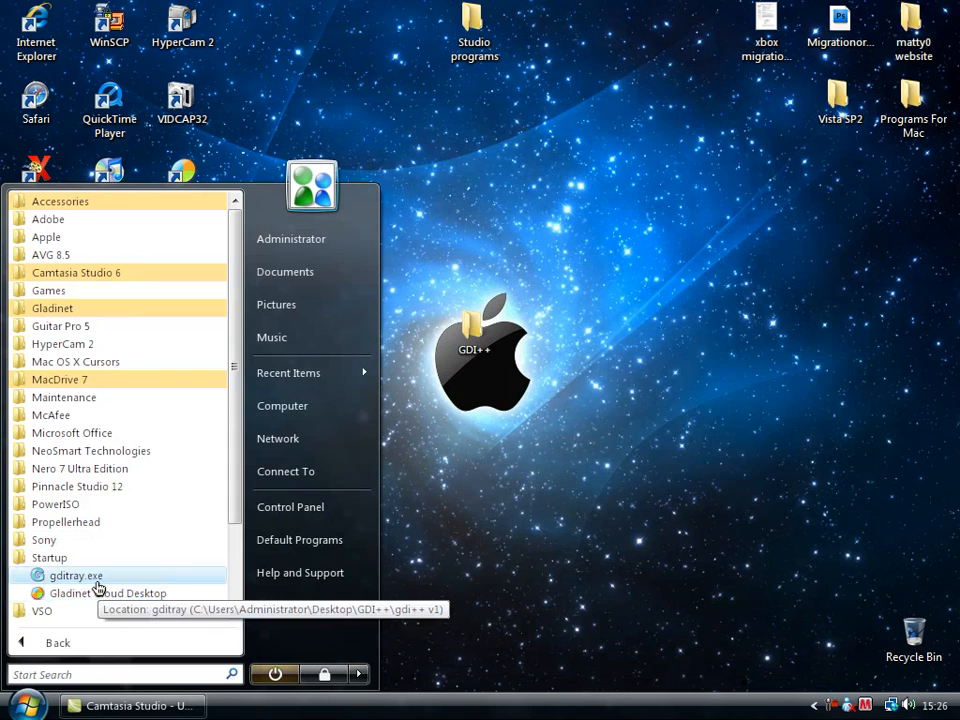
mouse_move(758, 513)
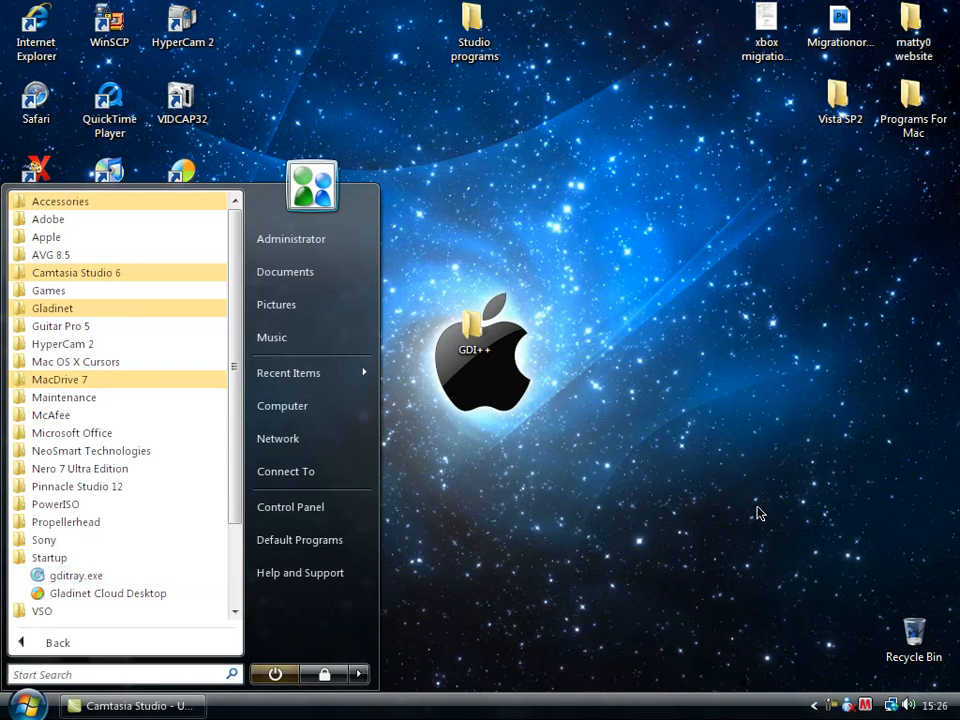
click(752, 467)
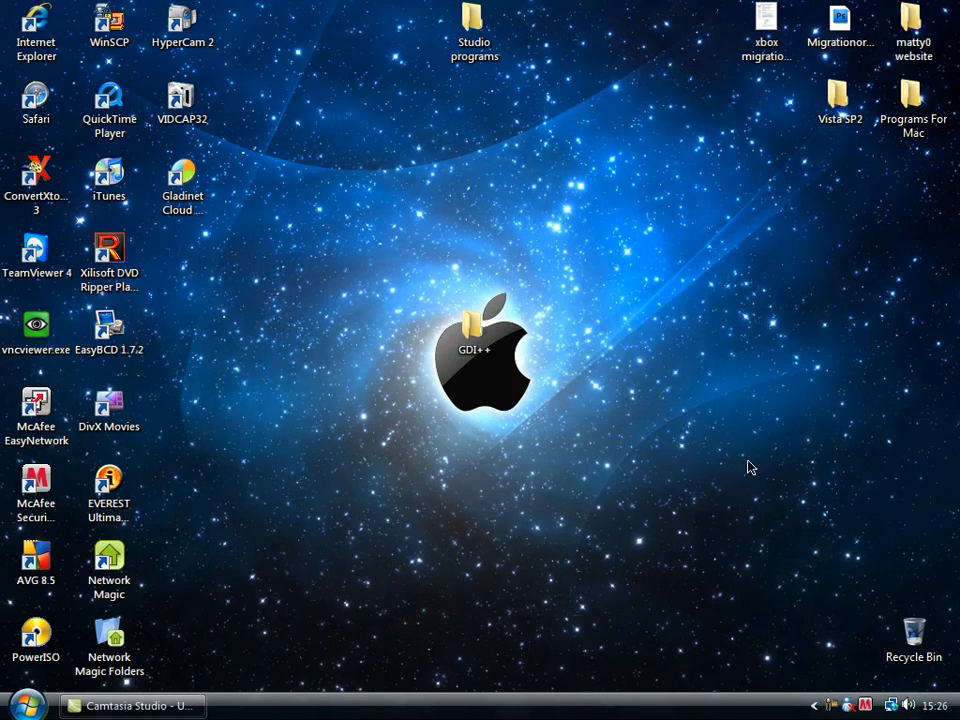
click(27, 705)
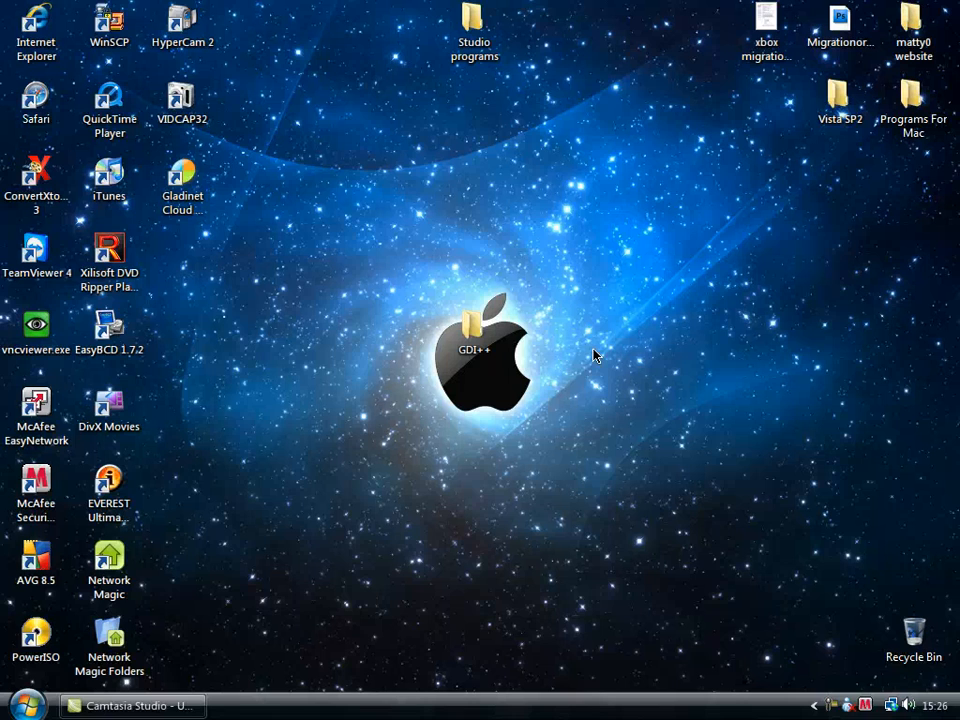
mouse_move(533, 343)
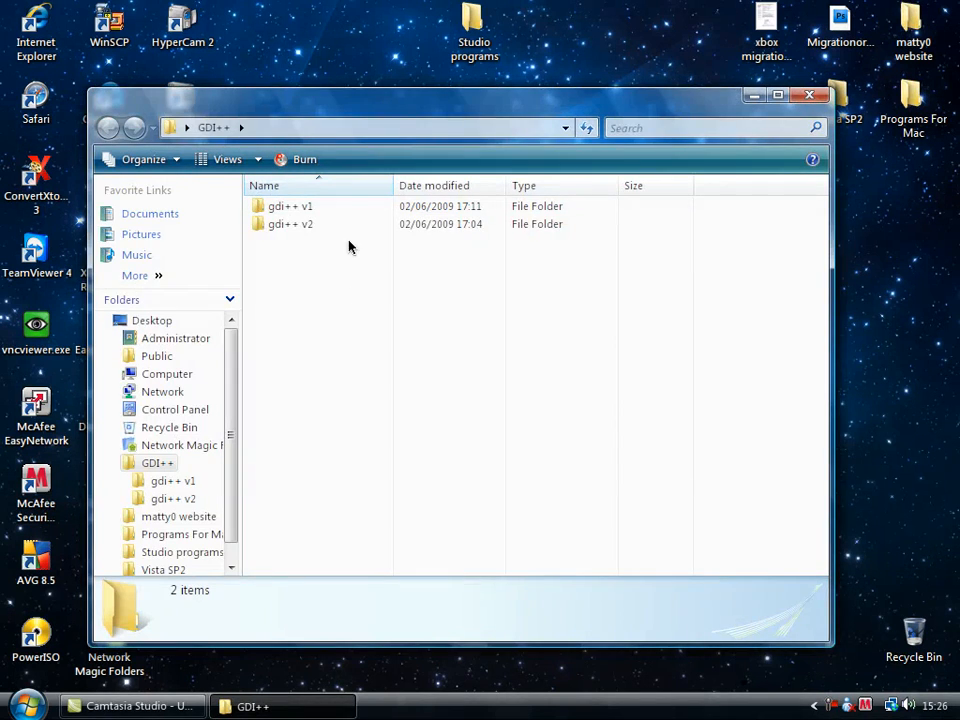
mouse_move(290, 224)
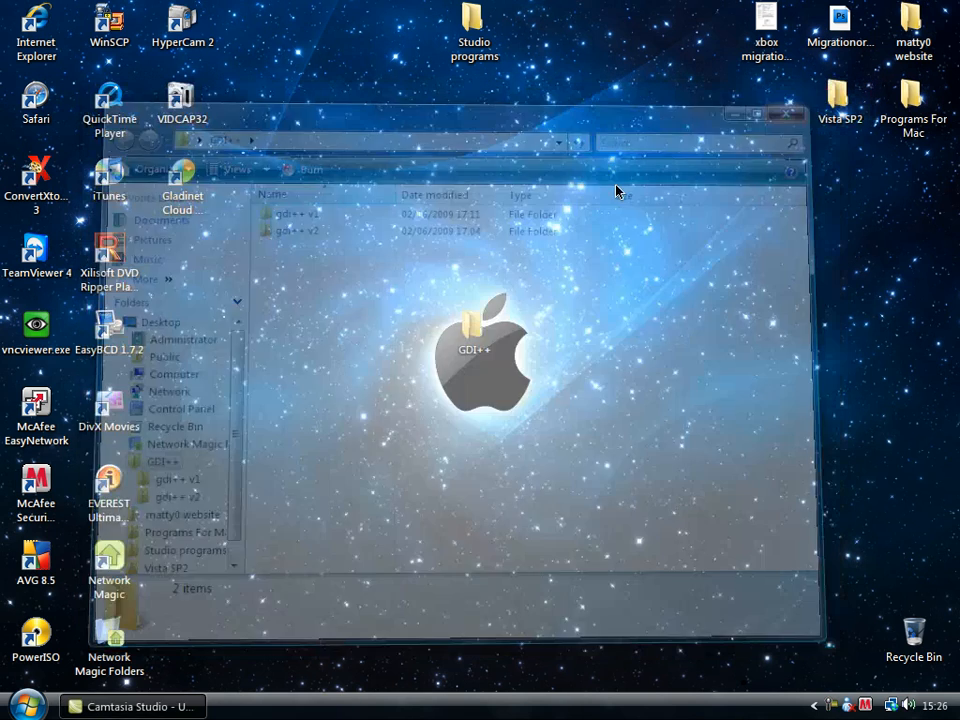
click(788, 113)
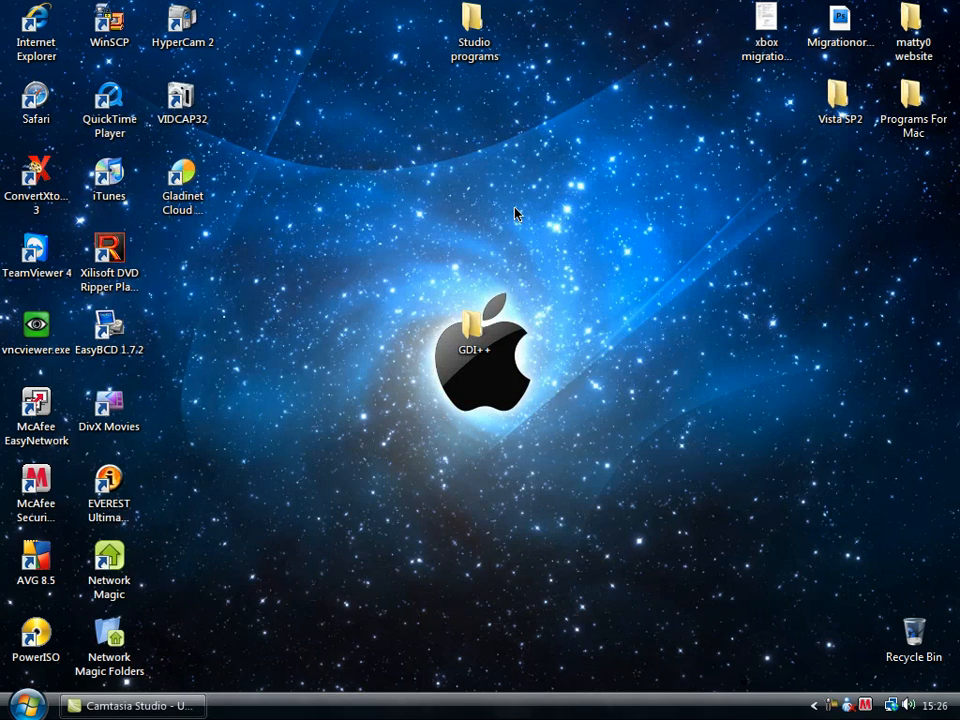